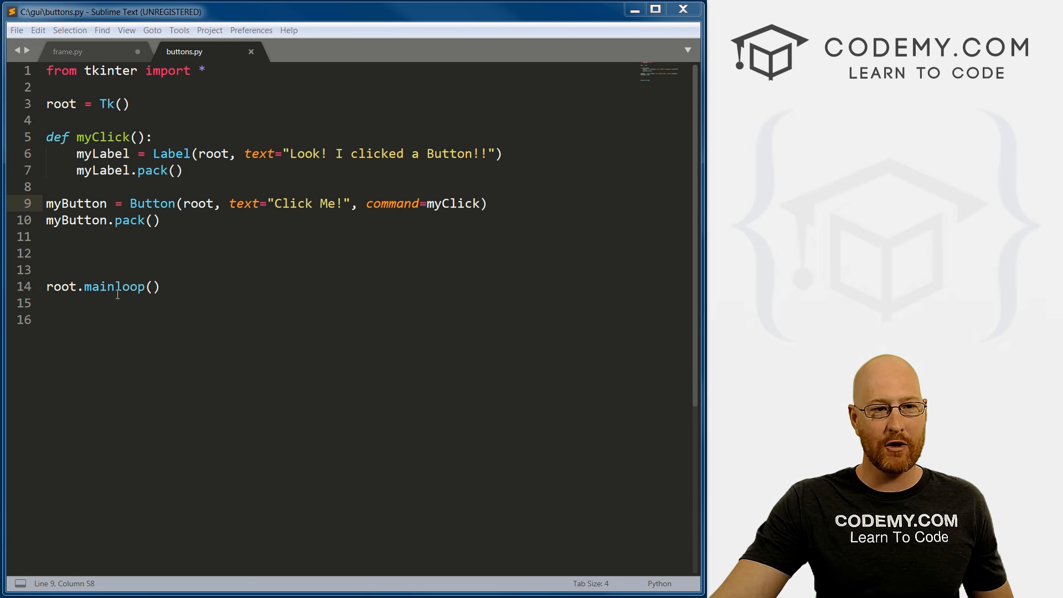
Close frame.py, discarding its unsaved changes, so only buttons.py stays open
{"action": "left_click", "coordinate": [75, 51]}
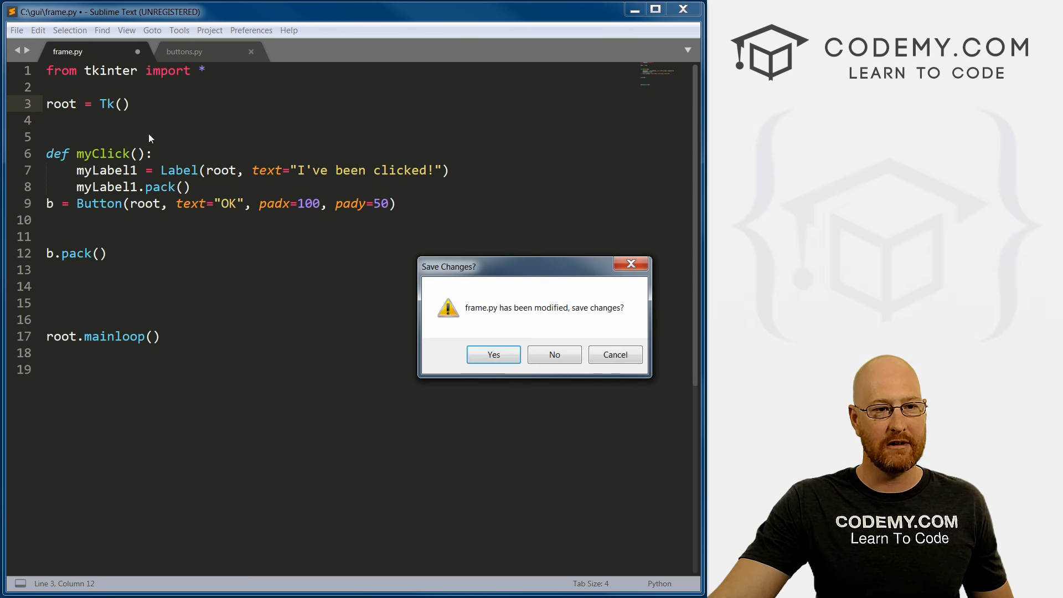
{"action": "left_click", "coordinate": [554, 355]}
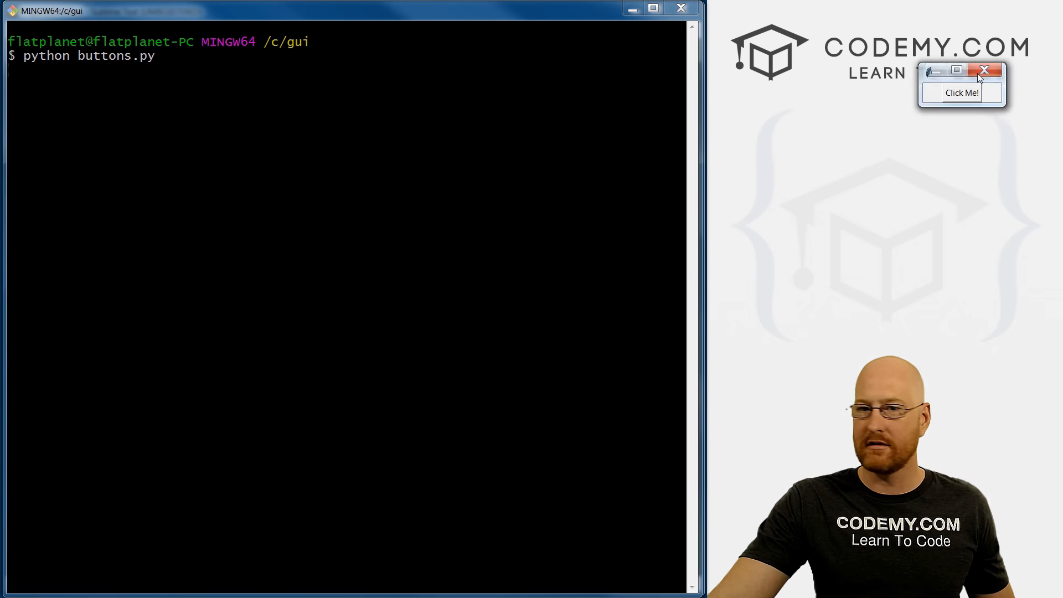
Move the buttons.py window into view, stack several 'Look! I clicked a Button!!' labels, then close it
{"action": "left_click_drag", "start_coordinate": [962, 70], "coordinate": [198, 152]}
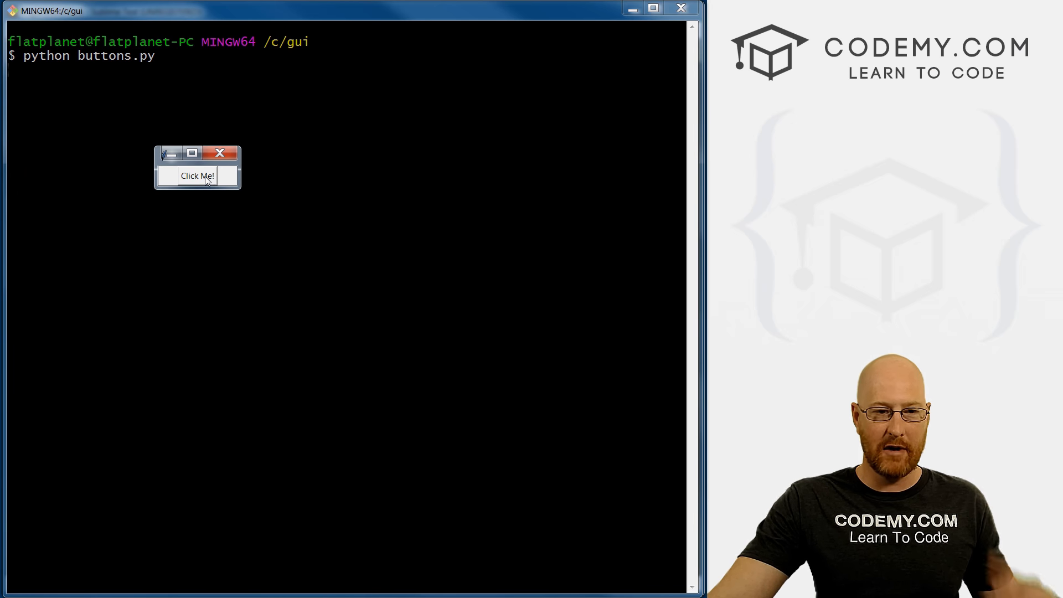
{"action": "left_click", "coordinate": [198, 176]}
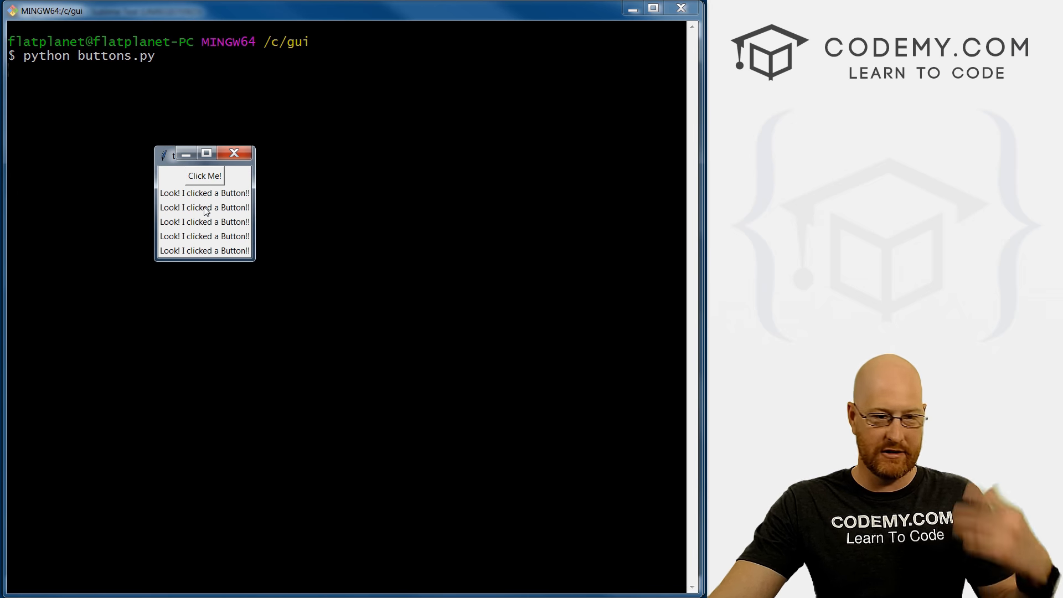
{"action": "left_click", "coordinate": [204, 175]}
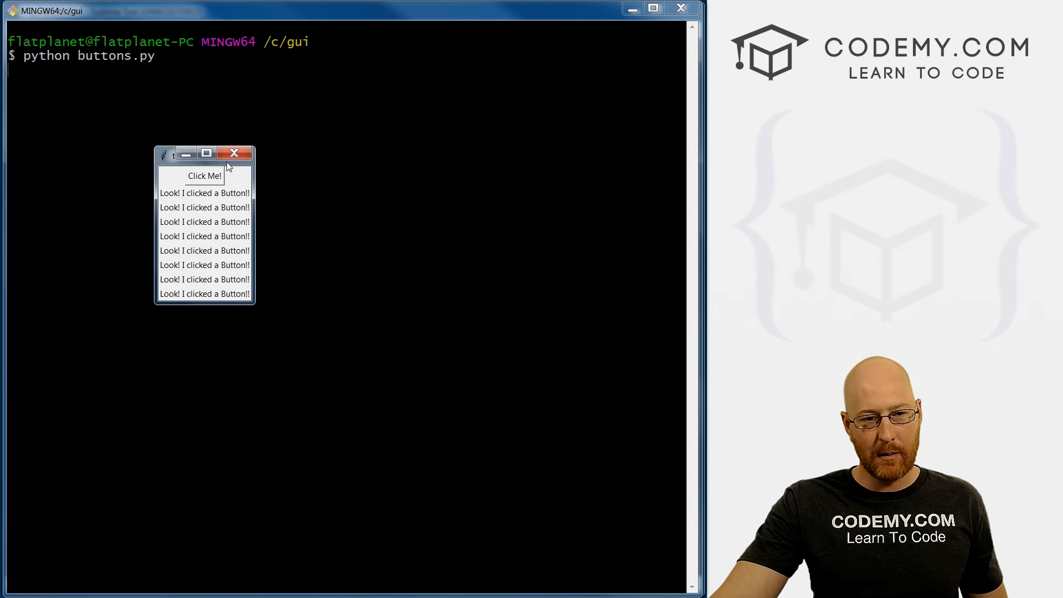
{"action": "mouse_move", "coordinate": [235, 153]}
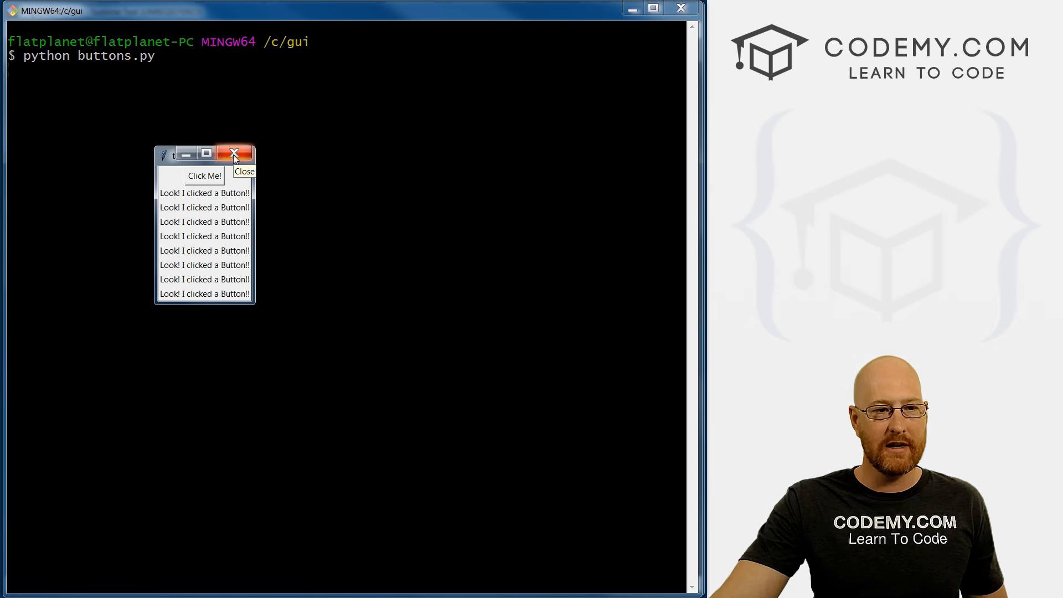
{"action": "left_click", "coordinate": [235, 151]}
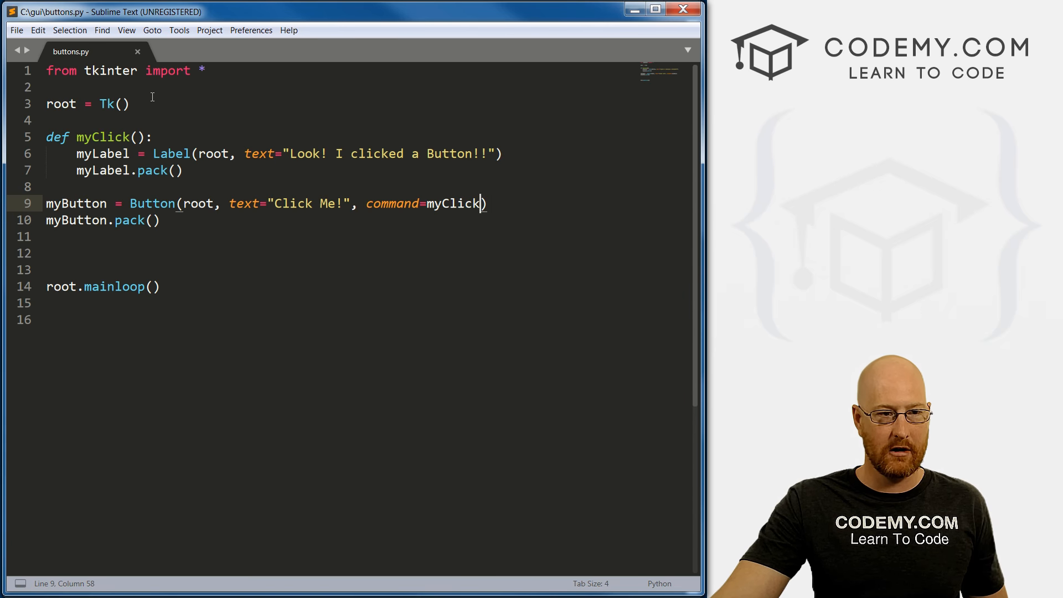
Save a copy of the button code as entry.py
{"action": "left_click", "coordinate": [130, 104]}
{"action": "type", "text": "ent"}
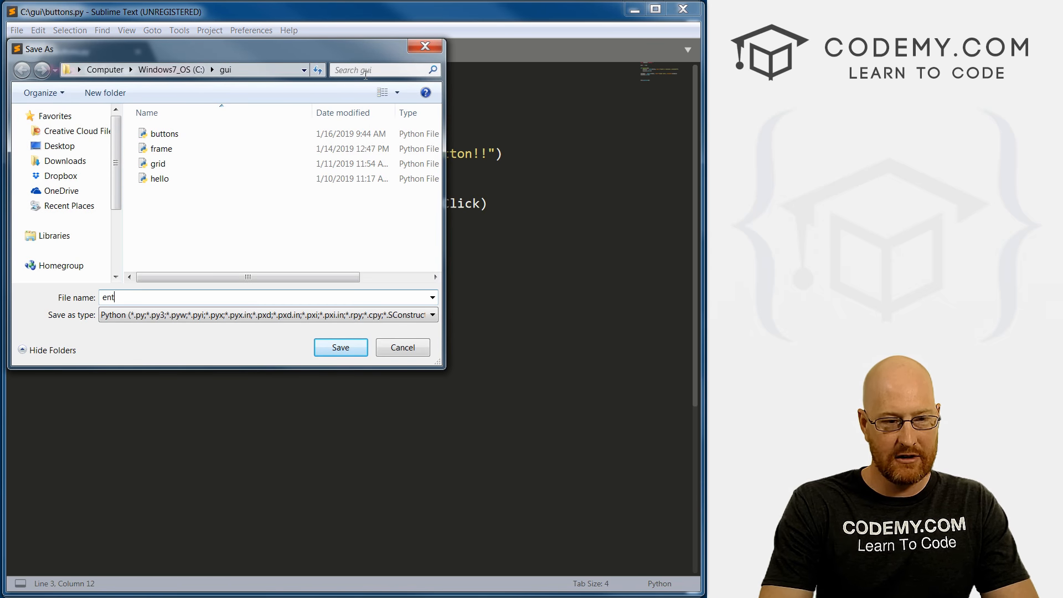
{"action": "left_click", "coordinate": [341, 347]}
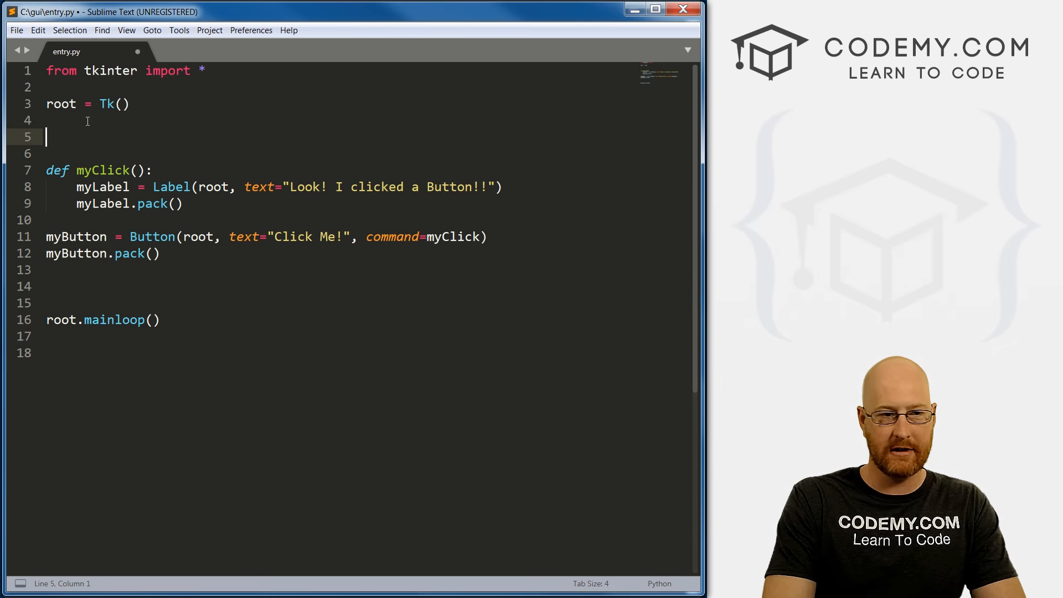
Add 'e = Entry(root)' and 'e.pack()' below root and save entry.py
{"action": "type", "text": "e"}
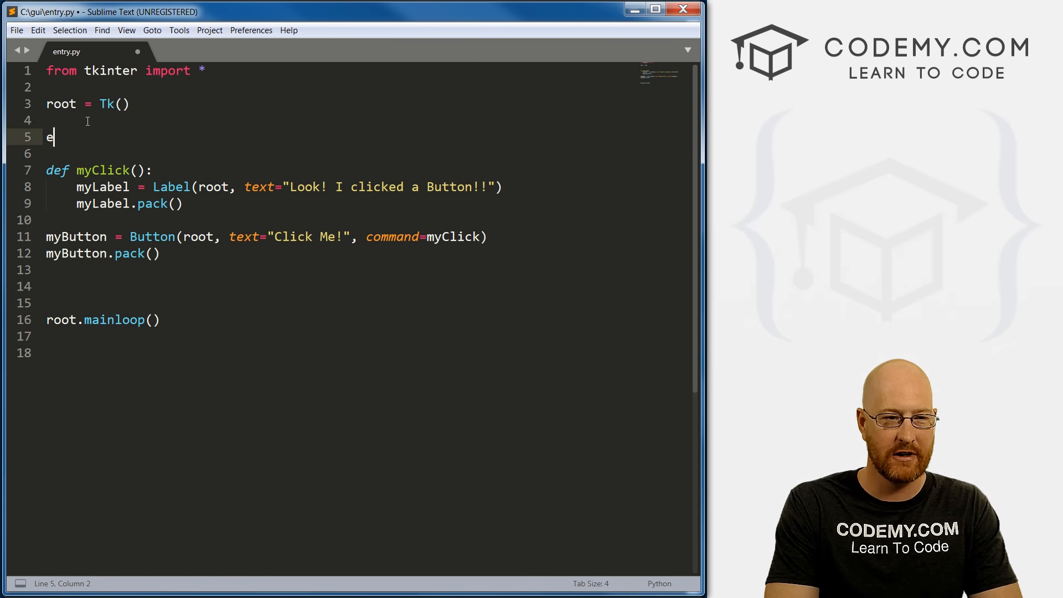
{"action": "type", "text": "= Entr"}
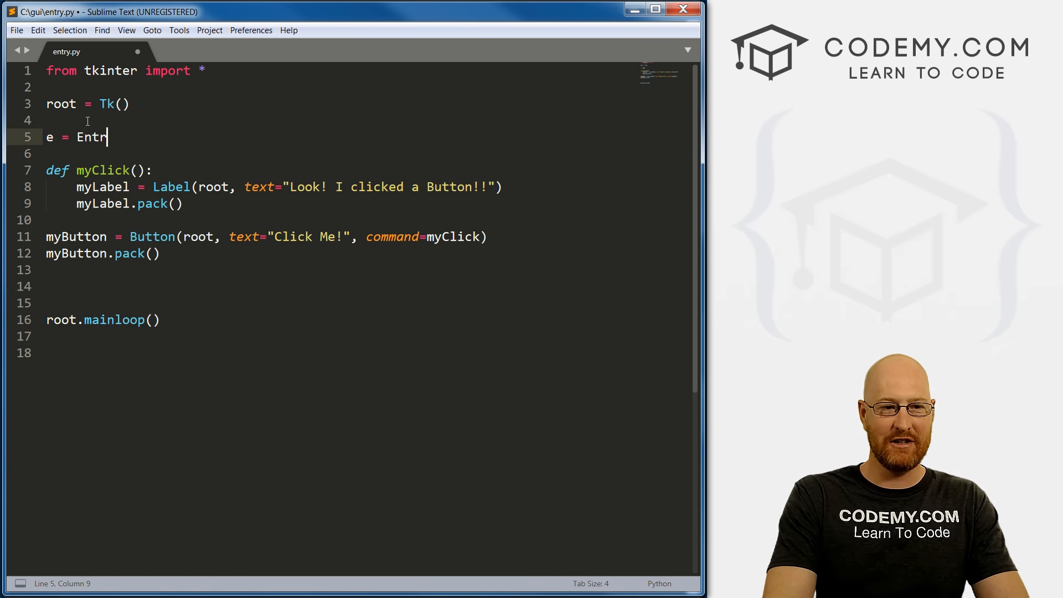
{"action": "type", "text": "y(ro"}
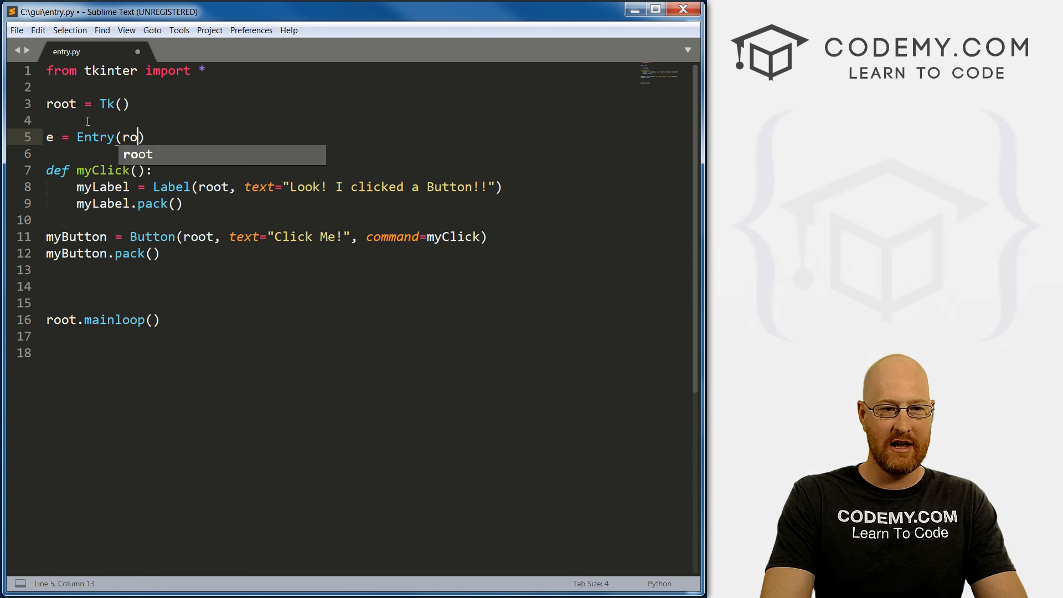
{"action": "key", "text": "Tab"}
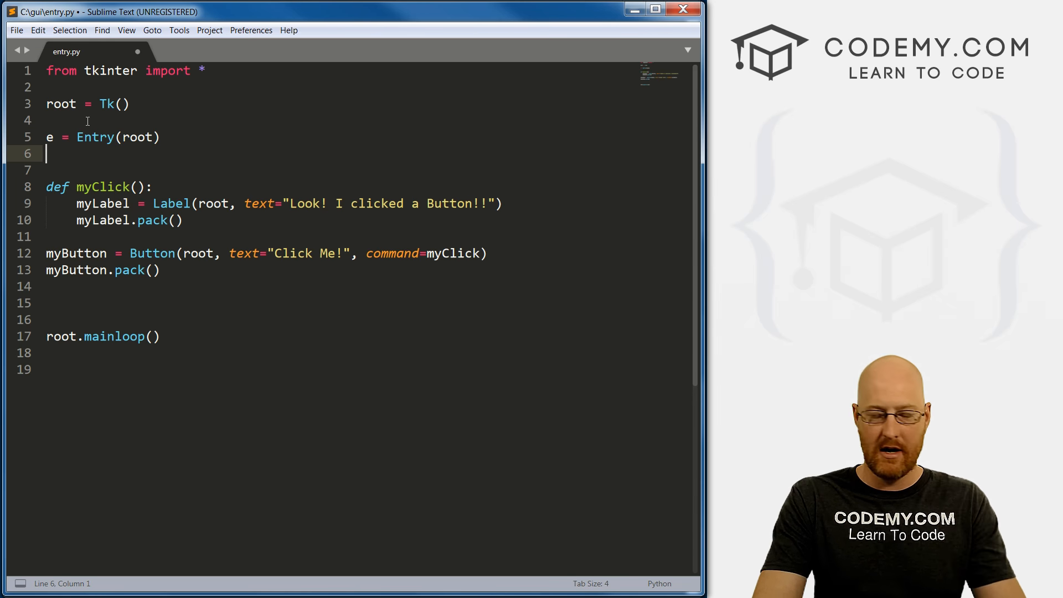
{"action": "type", "text": "e.p"}
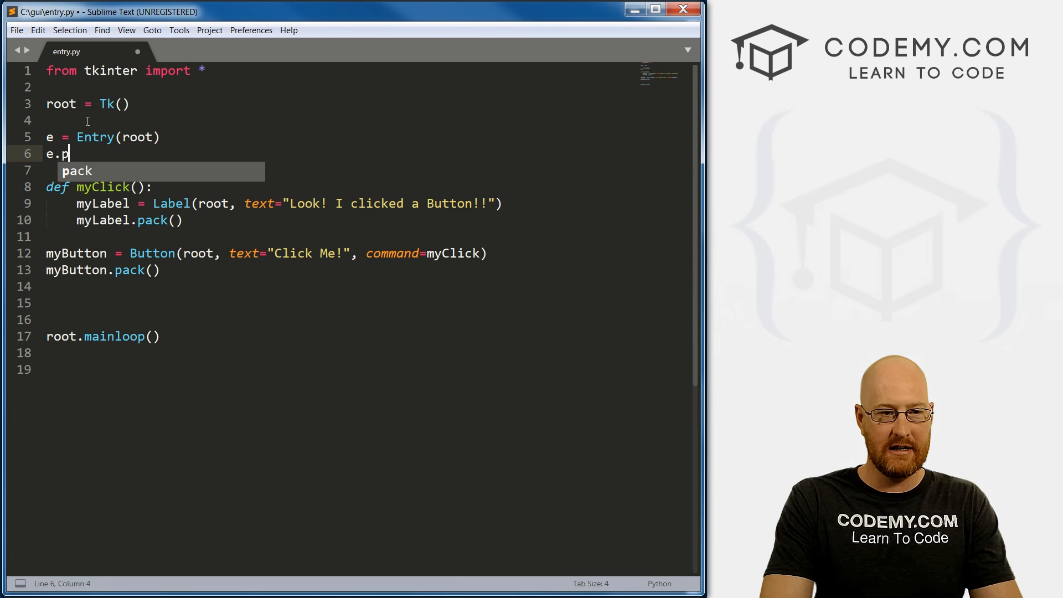
{"action": "type", "text": "ack()"}
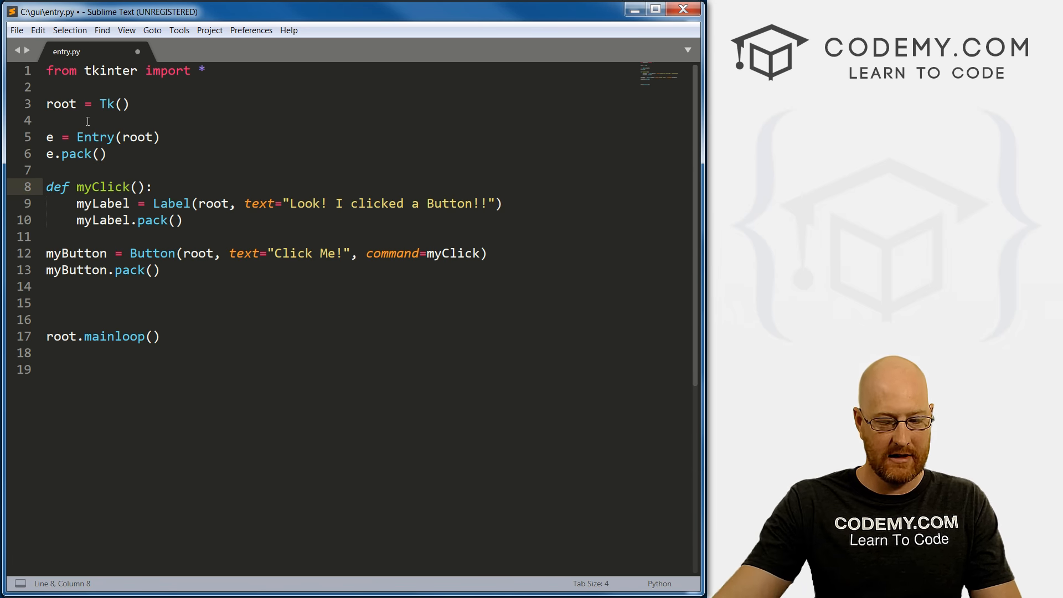
{"action": "key", "text": "ctrl+s"}
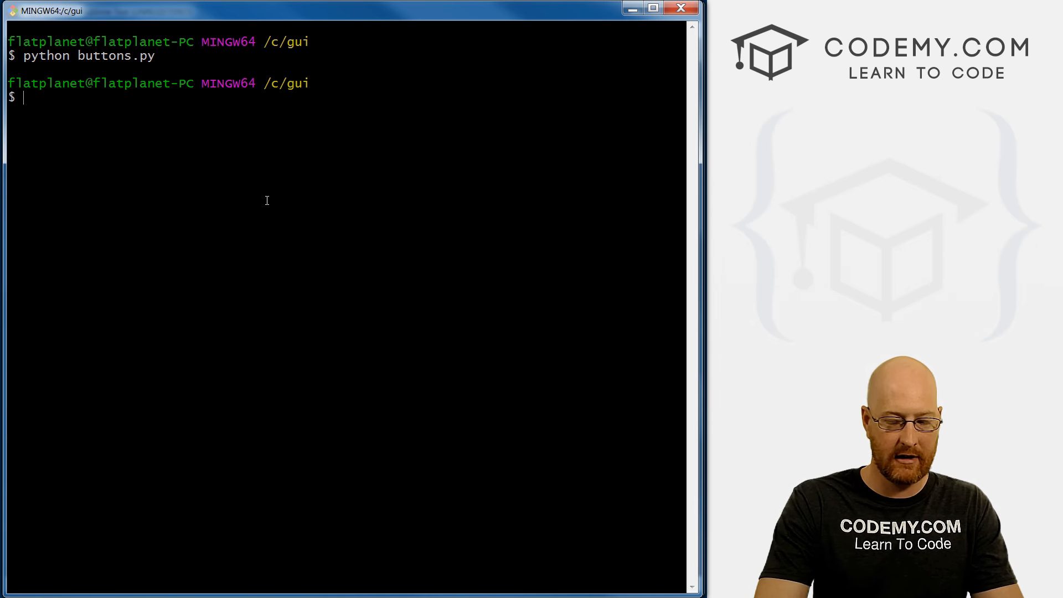
Run 'python entry.py', type gibberish into the new entry box and try the Click Me button
{"action": "type", "text": "python entry"}
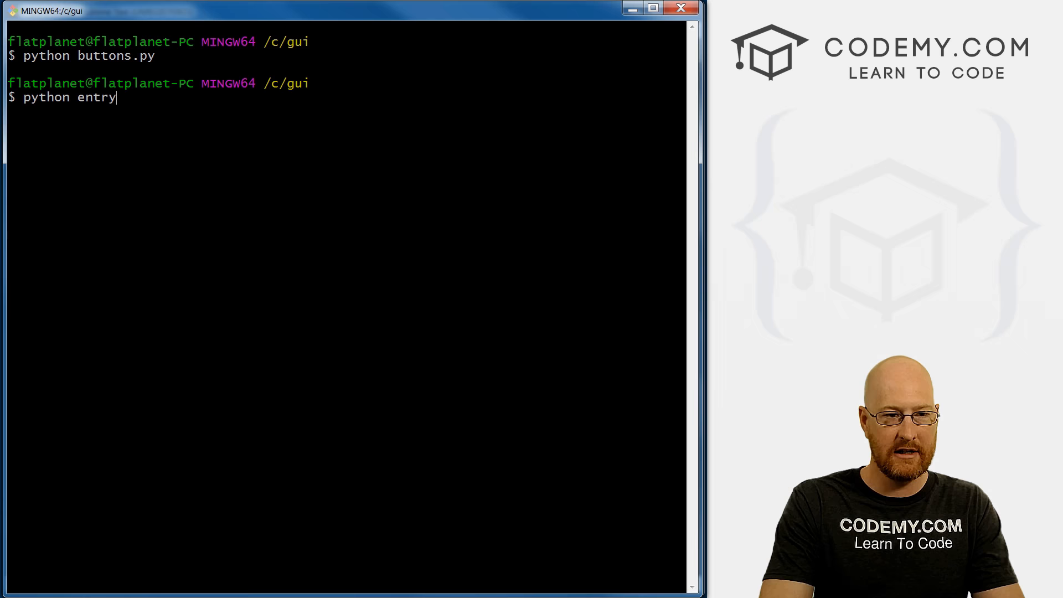
{"action": "type", "text": ".py"}
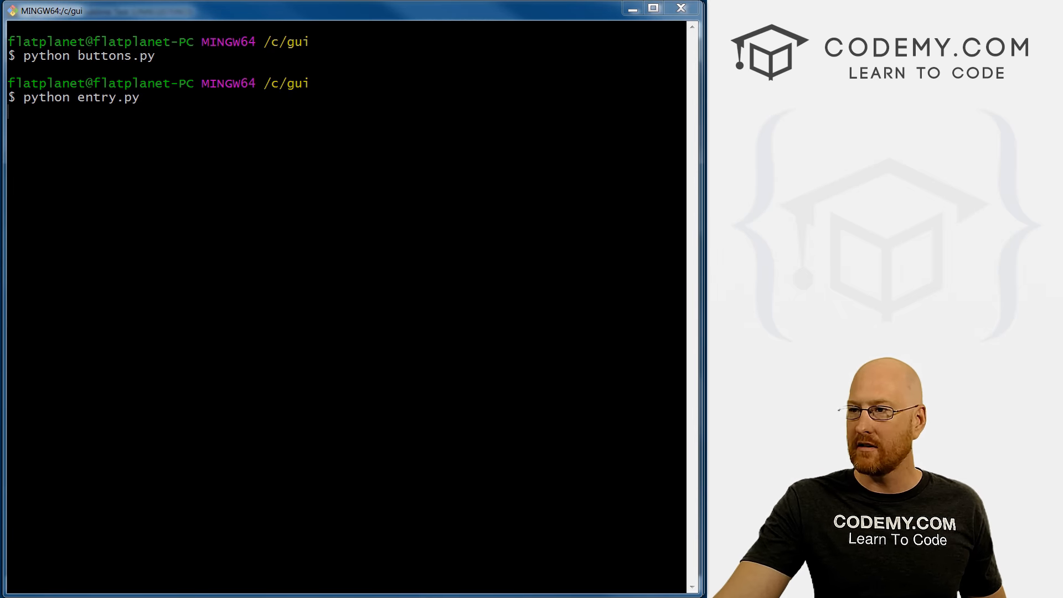
{"action": "key", "text": "Return"}
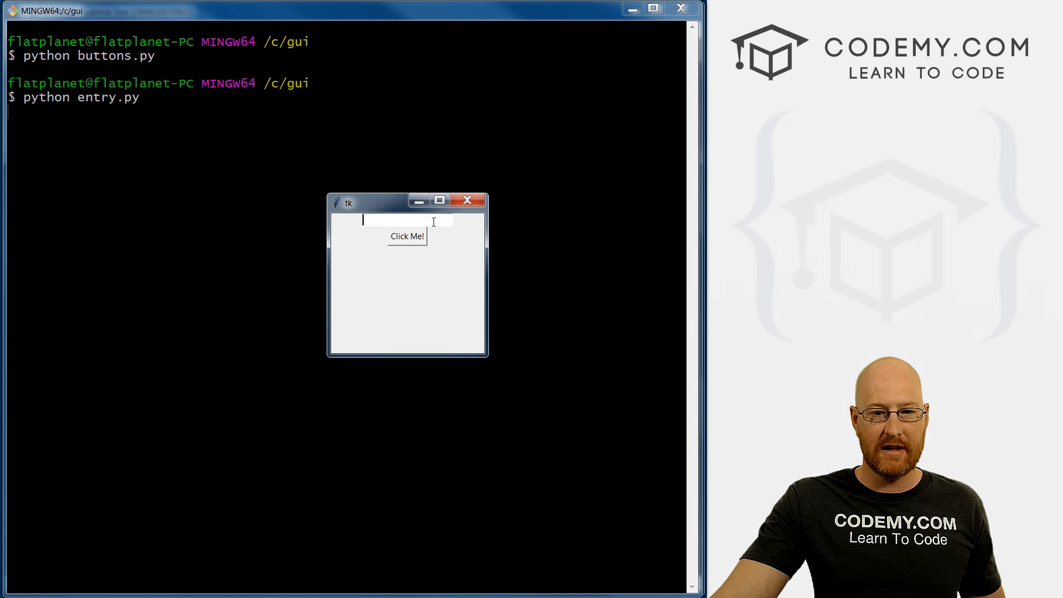
{"action": "type", "text": "jkljlkdfjgldfgjlkf"}
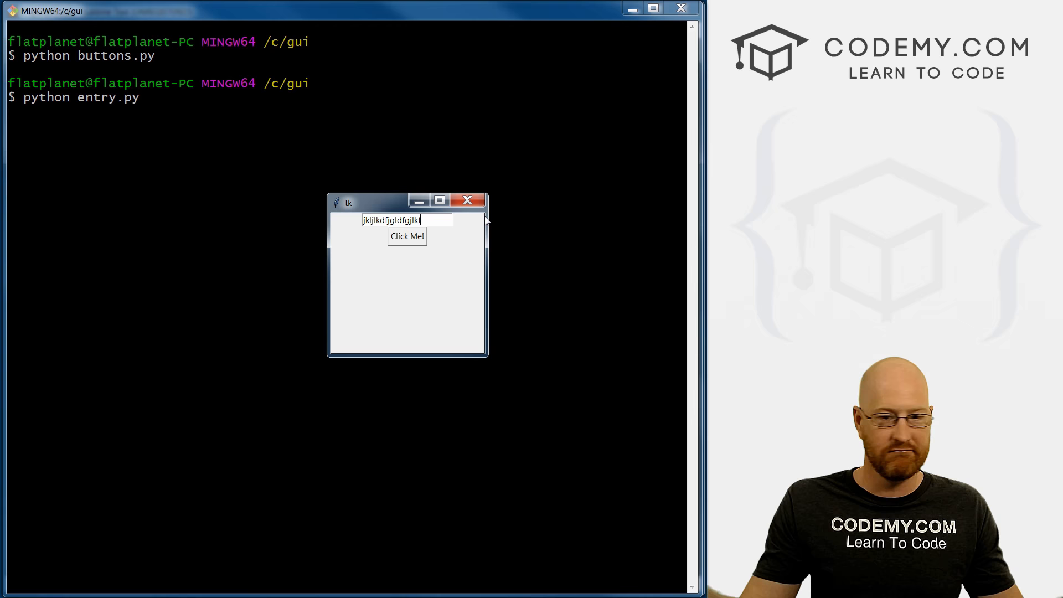
{"action": "left_click", "coordinate": [408, 236]}
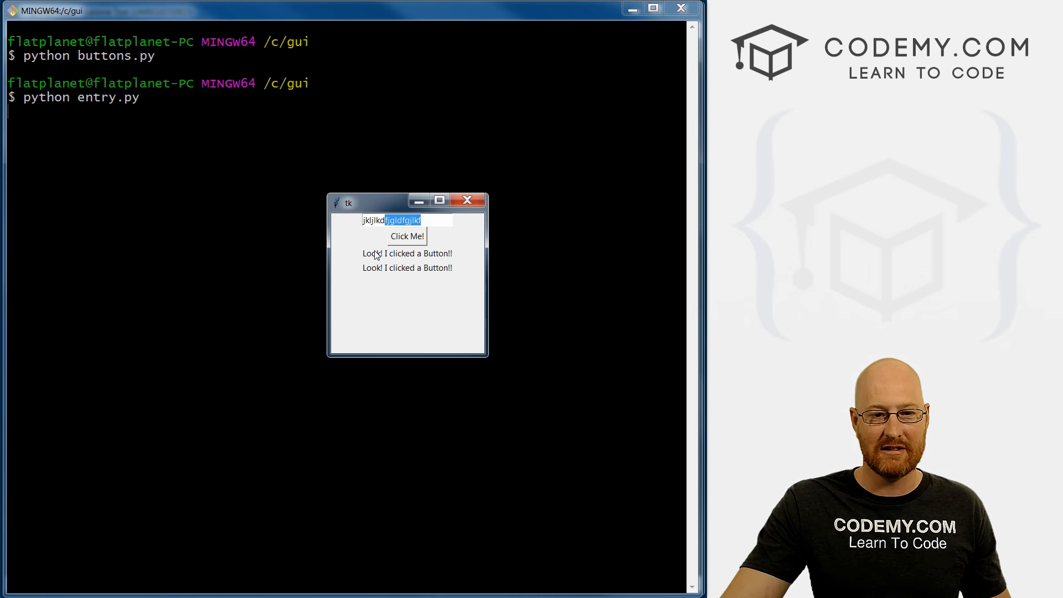
{"action": "mouse_move", "coordinate": [467, 228]}
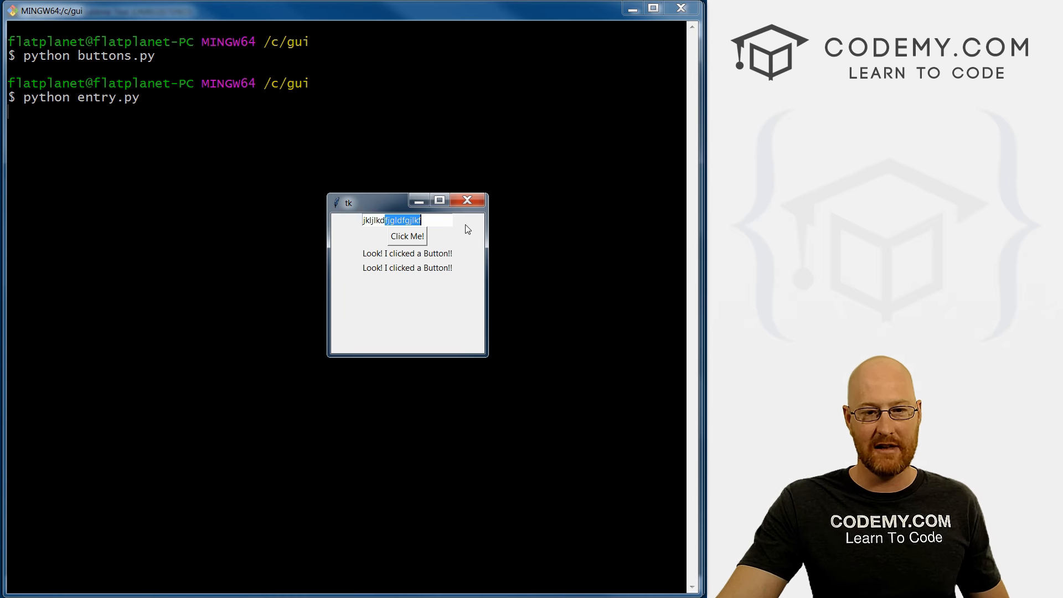
{"action": "left_click", "coordinate": [468, 199]}
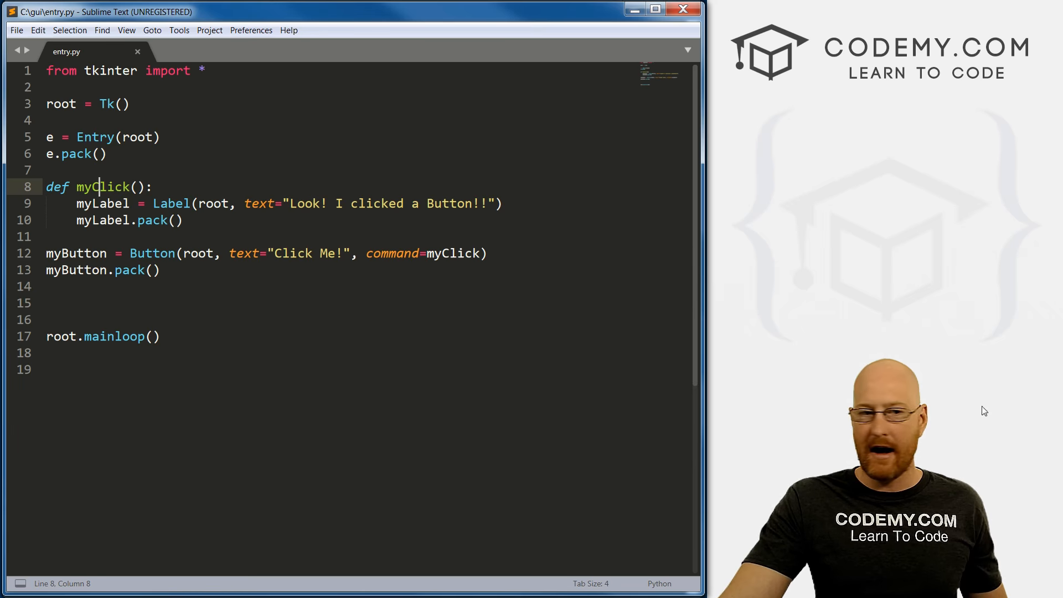
Give the Entry widget width=50 on line 5 and save entry.py
{"action": "left_click", "coordinate": [156, 137]}
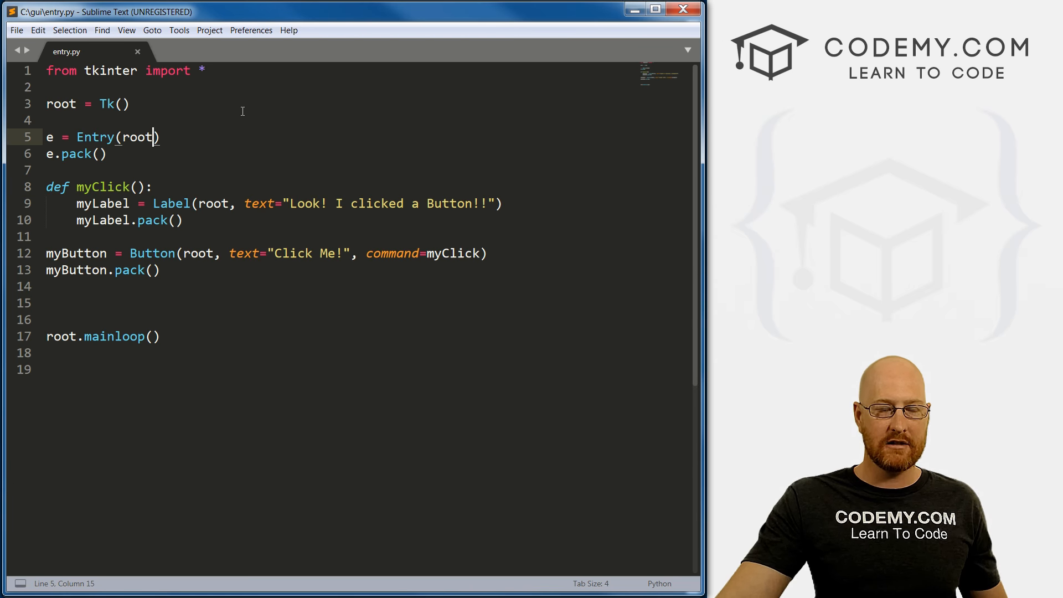
{"action": "type", "text": "\", \""}
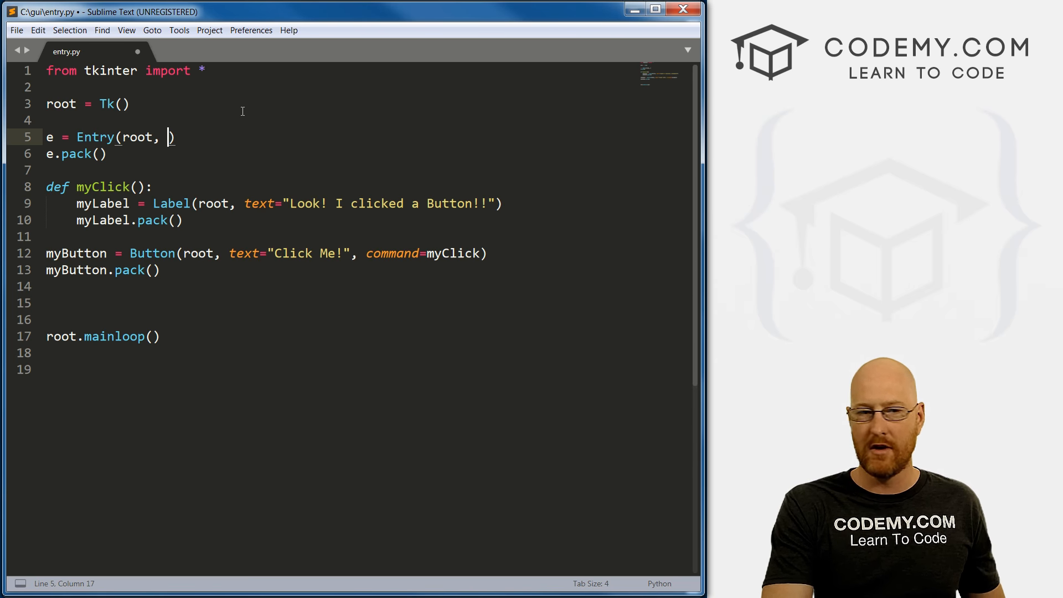
{"action": "type", "text": "w"}
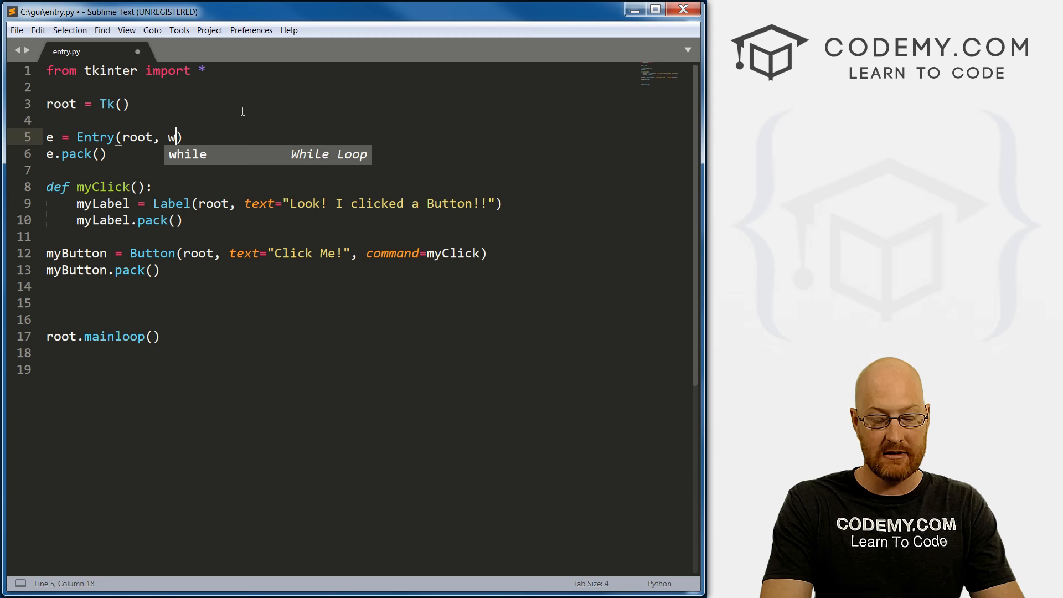
{"action": "type", "text": "idth="}
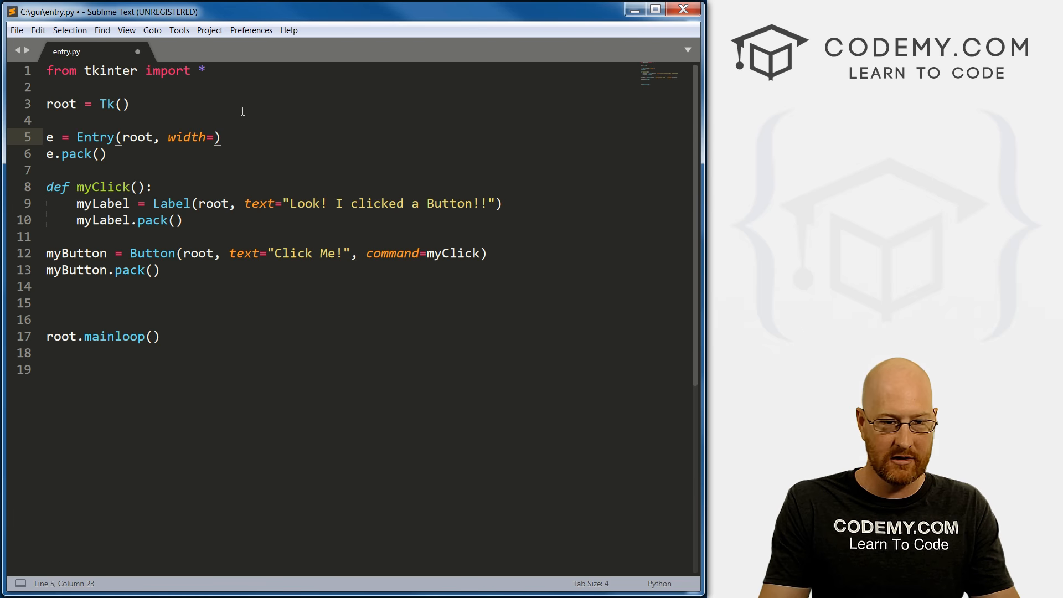
{"action": "type", "text": "50"}
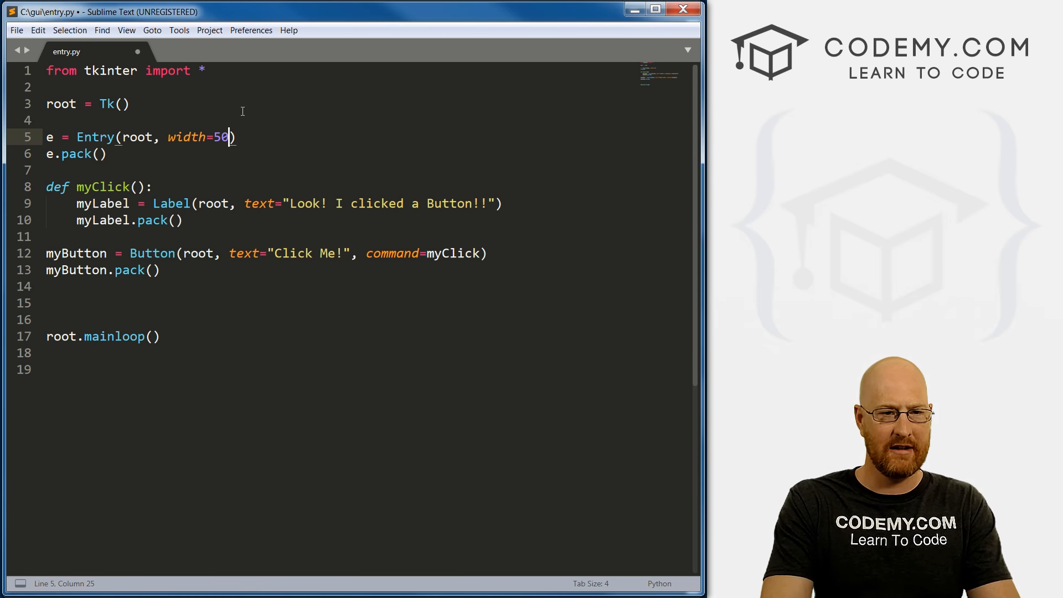
{"action": "key", "text": "ctrl+s"}
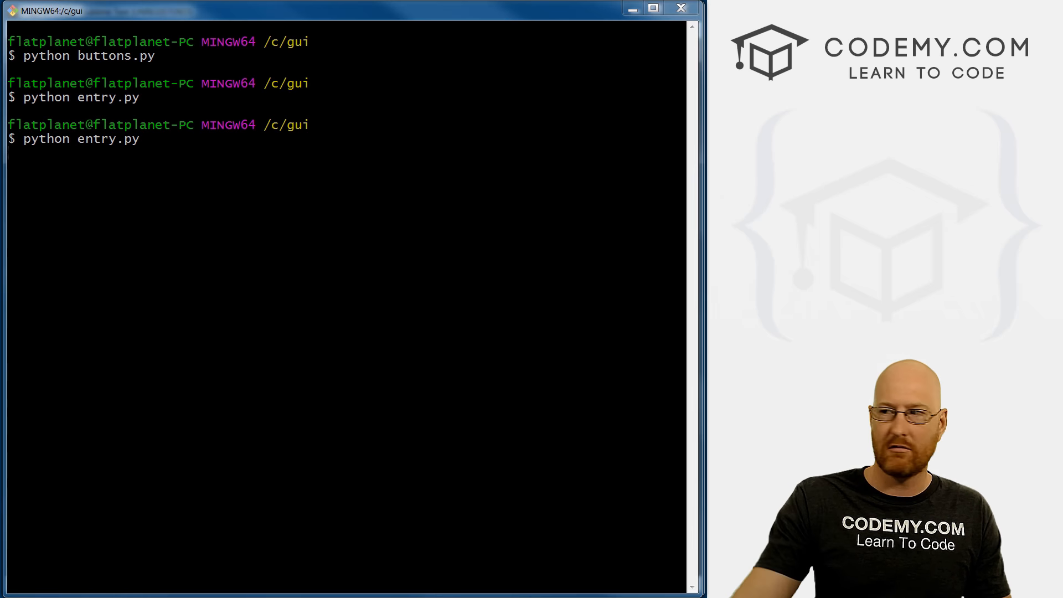
Rerun entry.py, type text into the wider entry box, then close the window
{"action": "key", "text": "Return"}
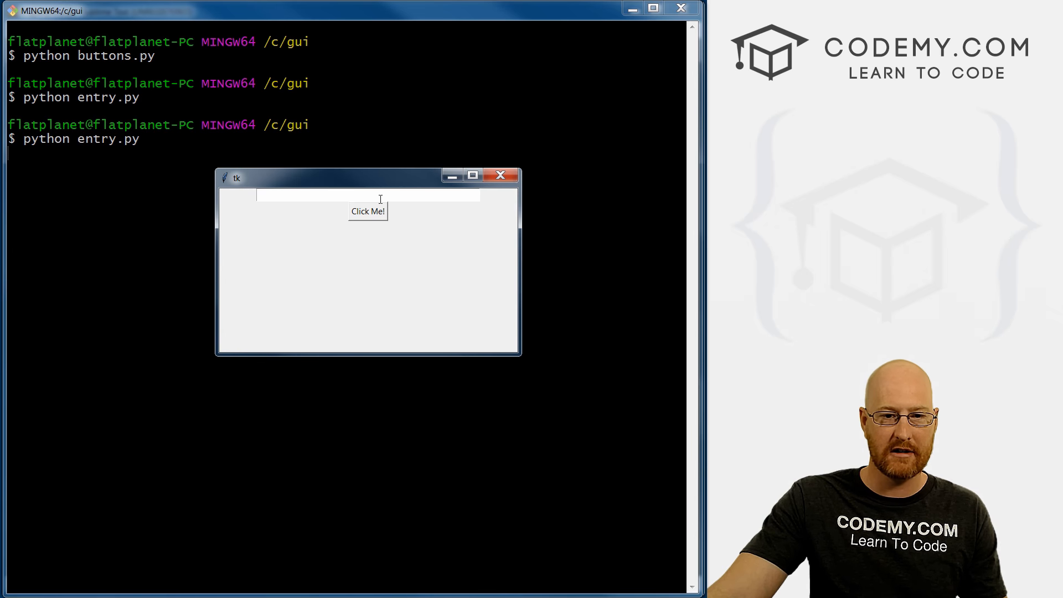
{"action": "type", "text": "dfggfdgf"}
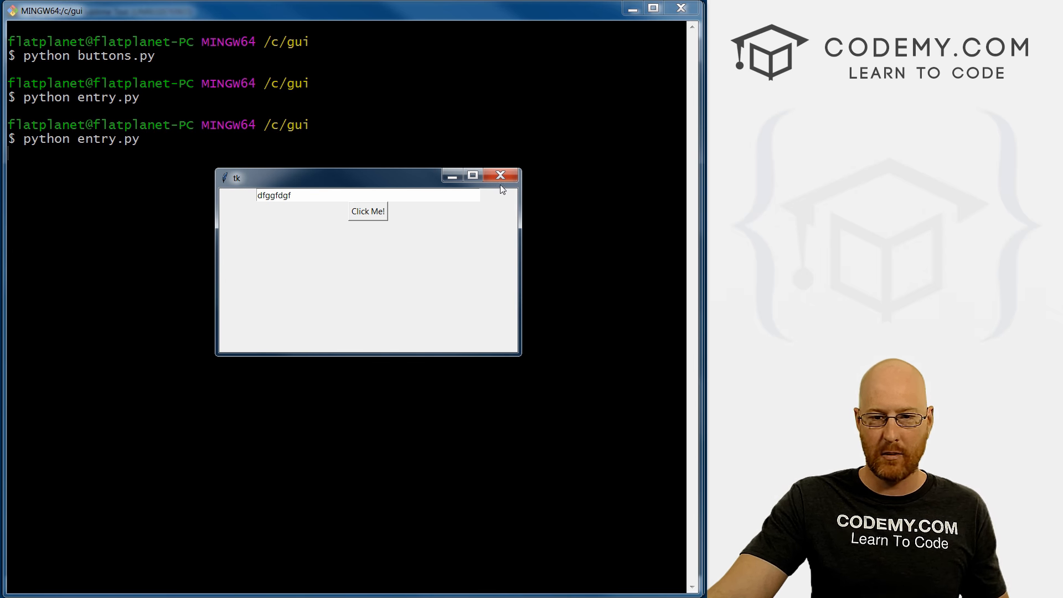
{"action": "left_click", "coordinate": [499, 175]}
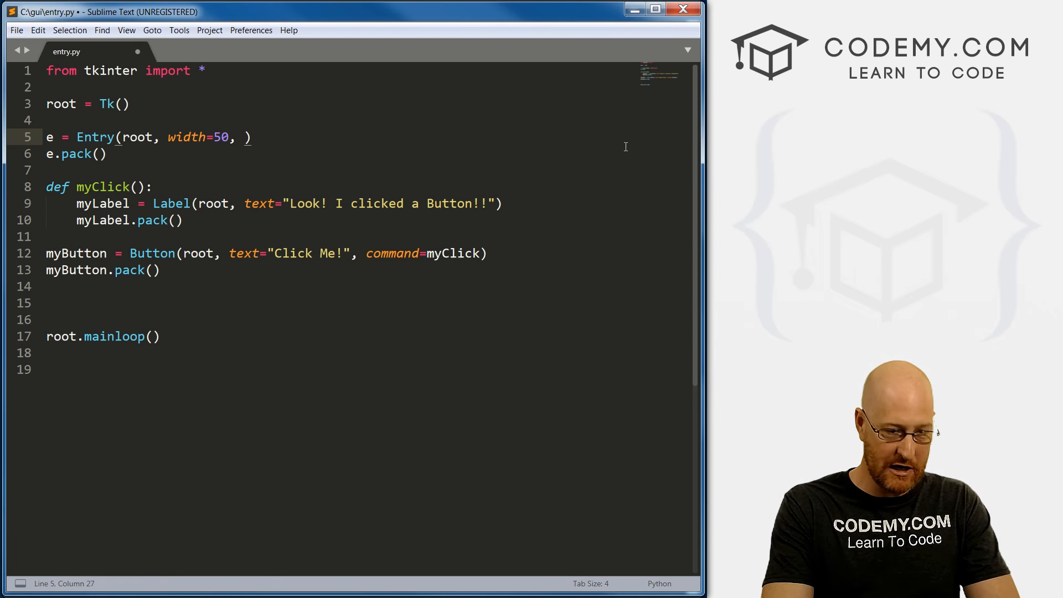
Add bg="blue", fg="white" to the Entry call, fixing the quote after blue, and save
{"action": "type", "text": "bg"}
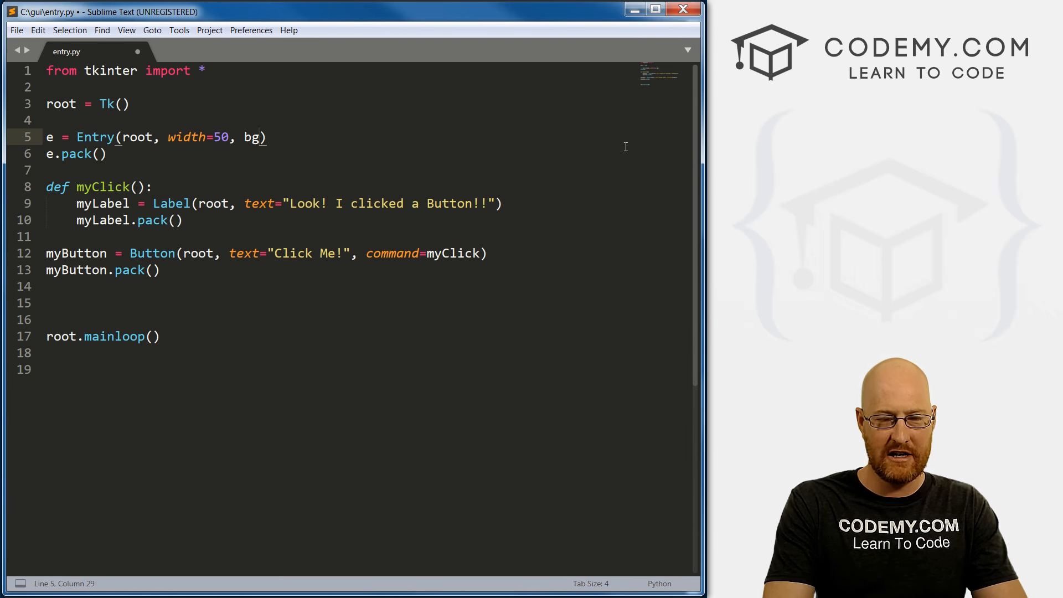
{"action": "type", "text": "=\"\")"}
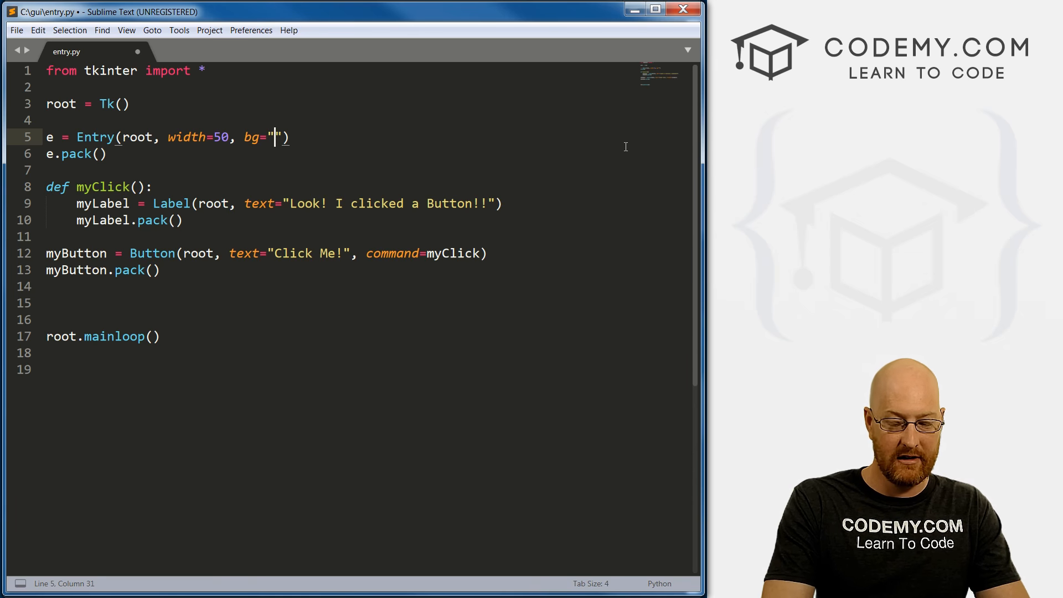
{"action": "type", "text": "blue"}
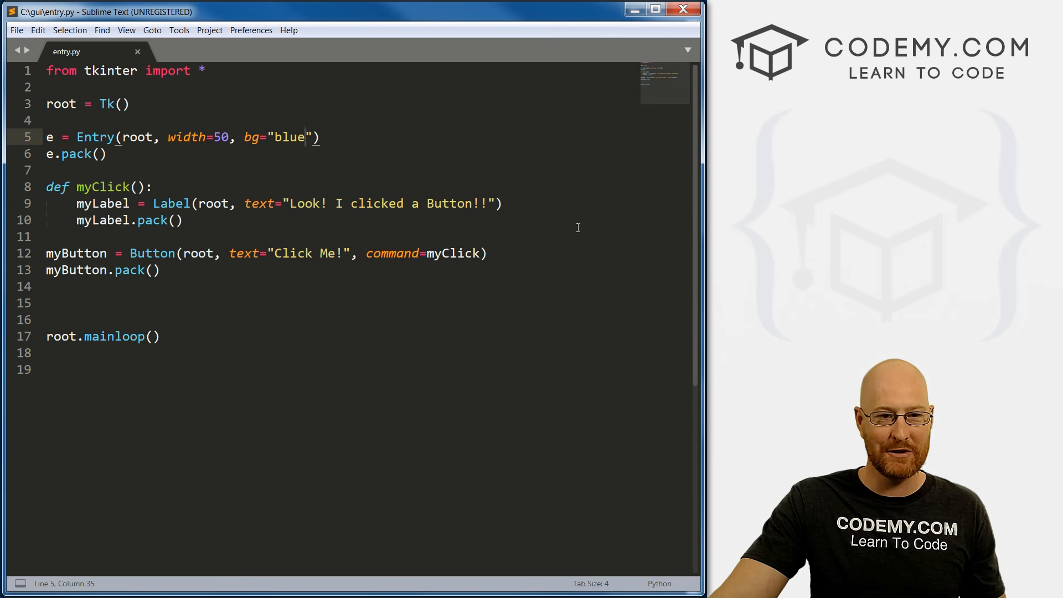
{"action": "type", "text": ", f"}
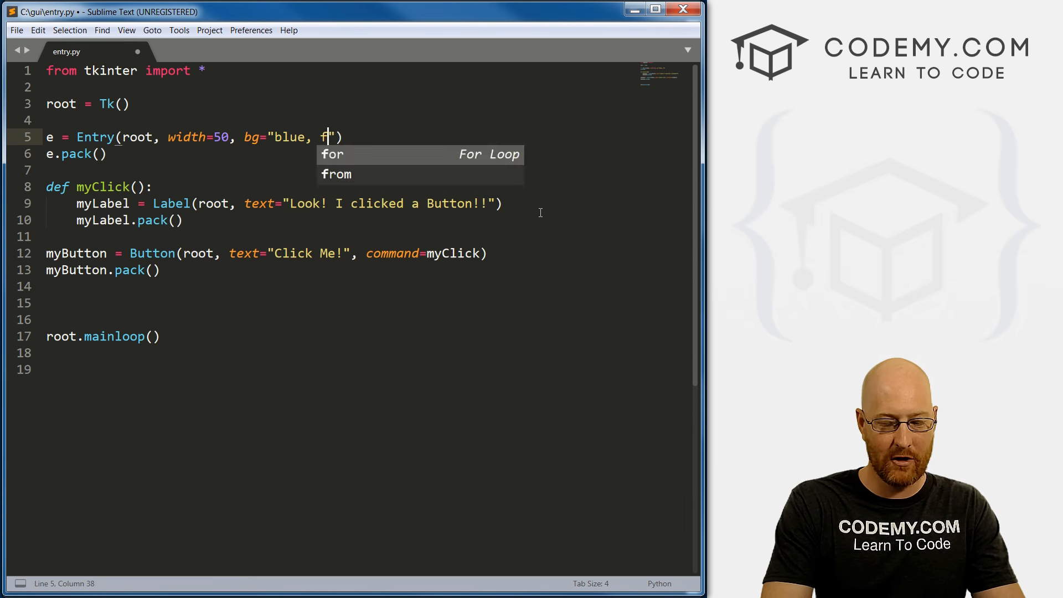
{"action": "type", "text": "g=\"white"}
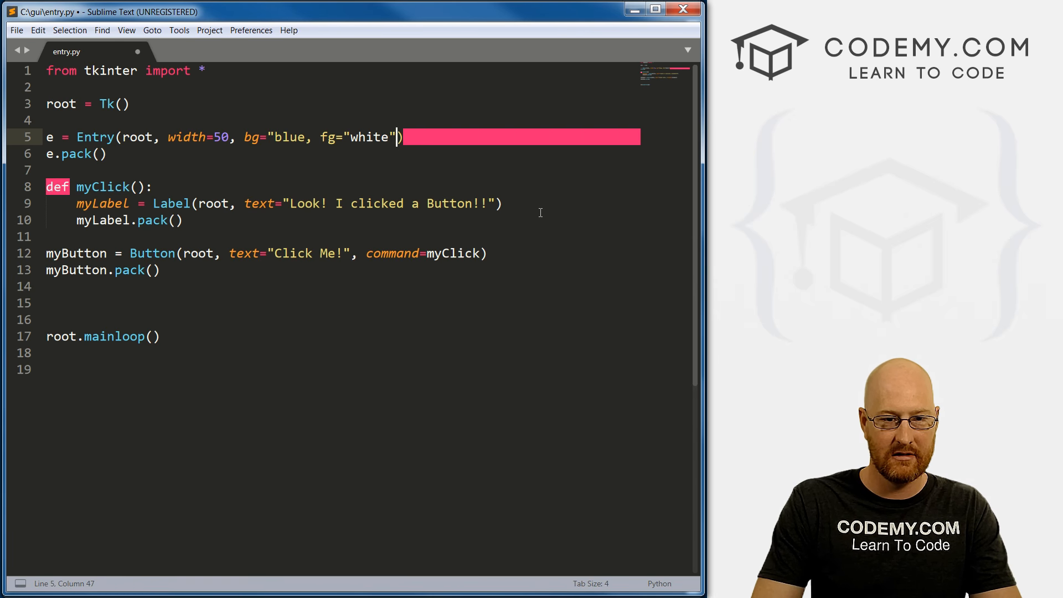
{"action": "left_click", "coordinate": [305, 137]}
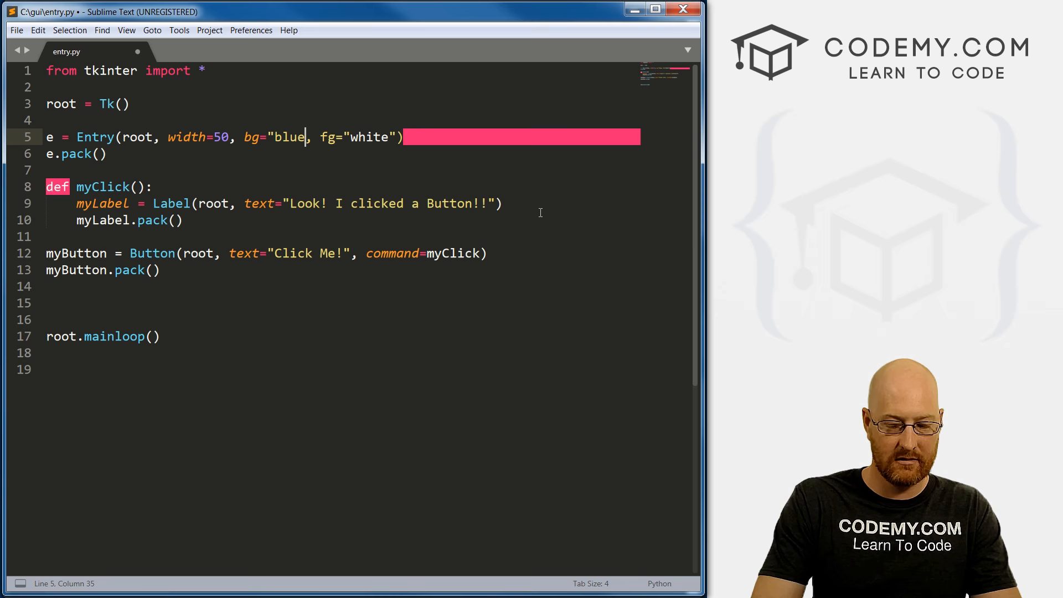
{"action": "key", "text": "ctrl+s"}
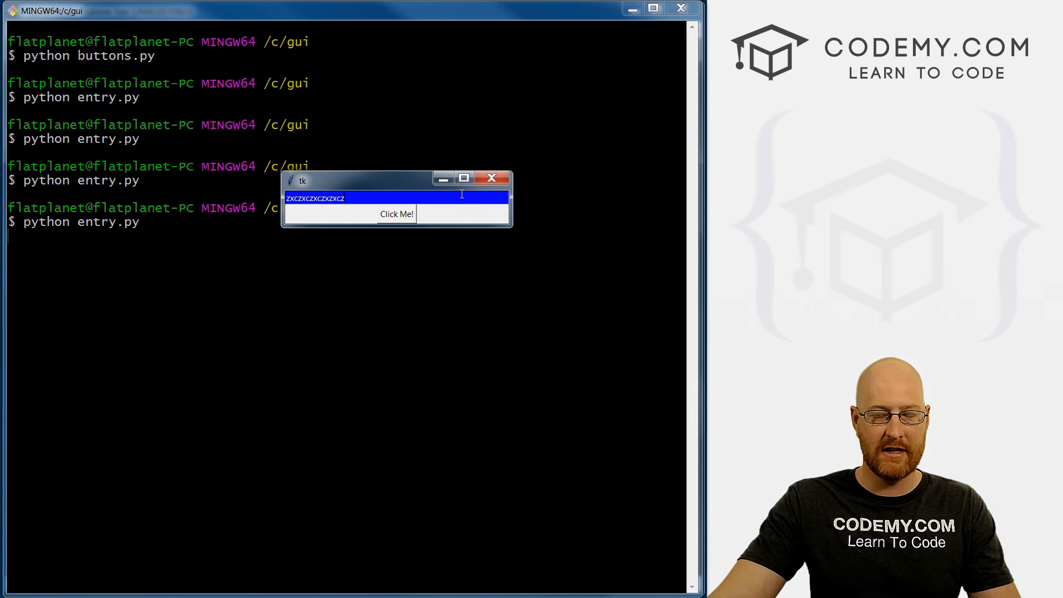
Close the blue-entry test window after seeing white text on blue
{"action": "left_click", "coordinate": [491, 177]}
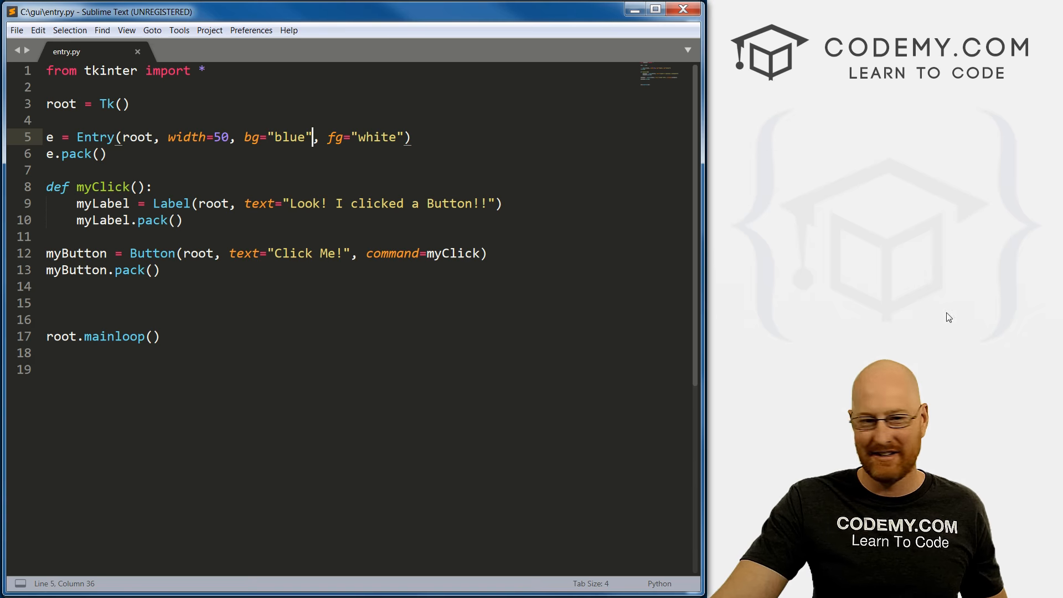
Delete the bg and fg colour arguments and begin typing a border option instead
{"action": "left_click_drag", "start_coordinate": [312, 137], "coordinate": [412, 137]}
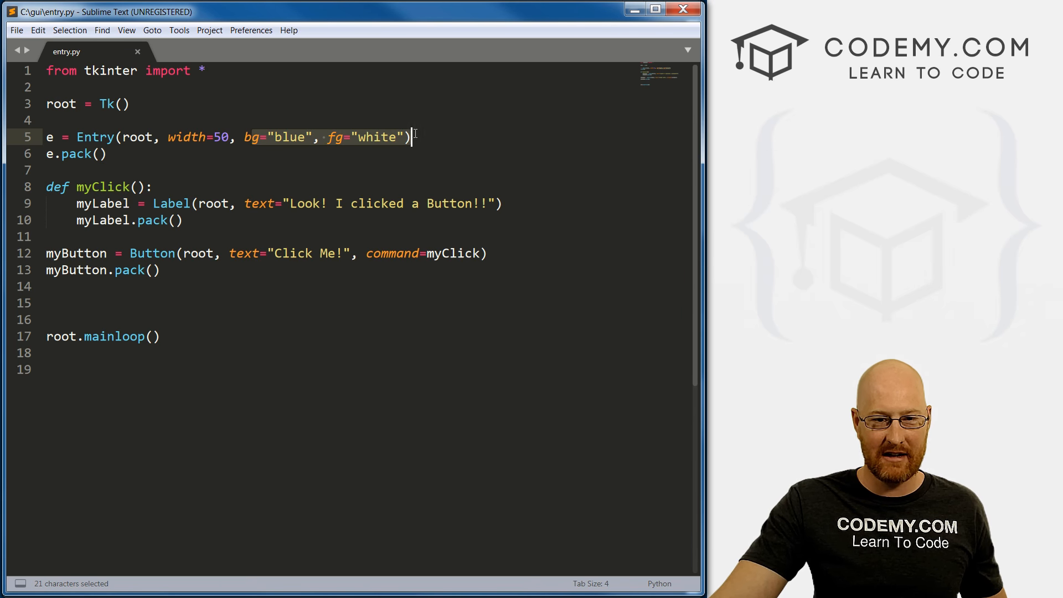
{"action": "key", "text": "Delete"}
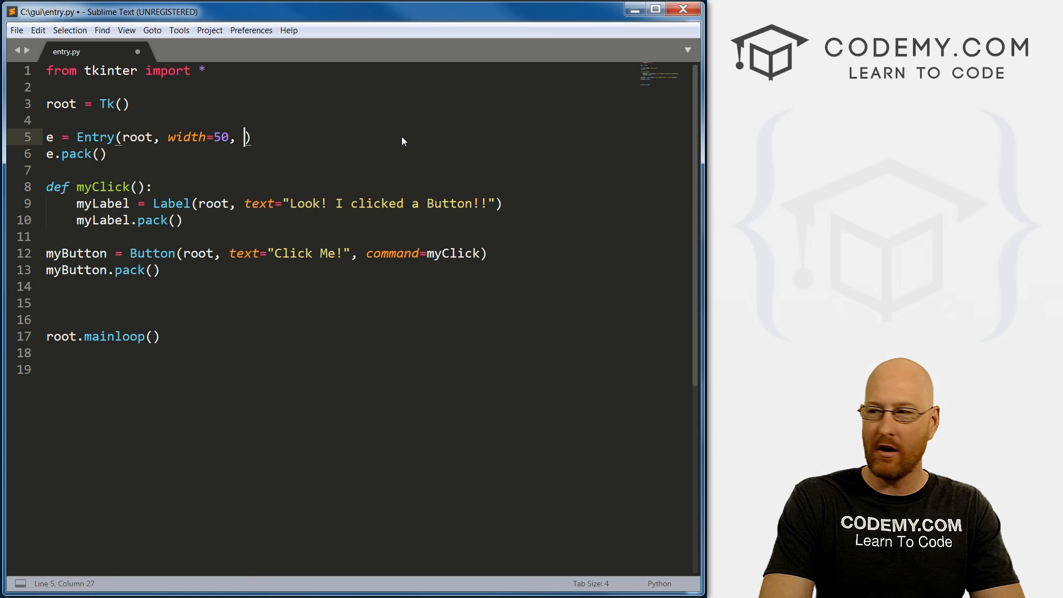
{"action": "type", "text": "border"}
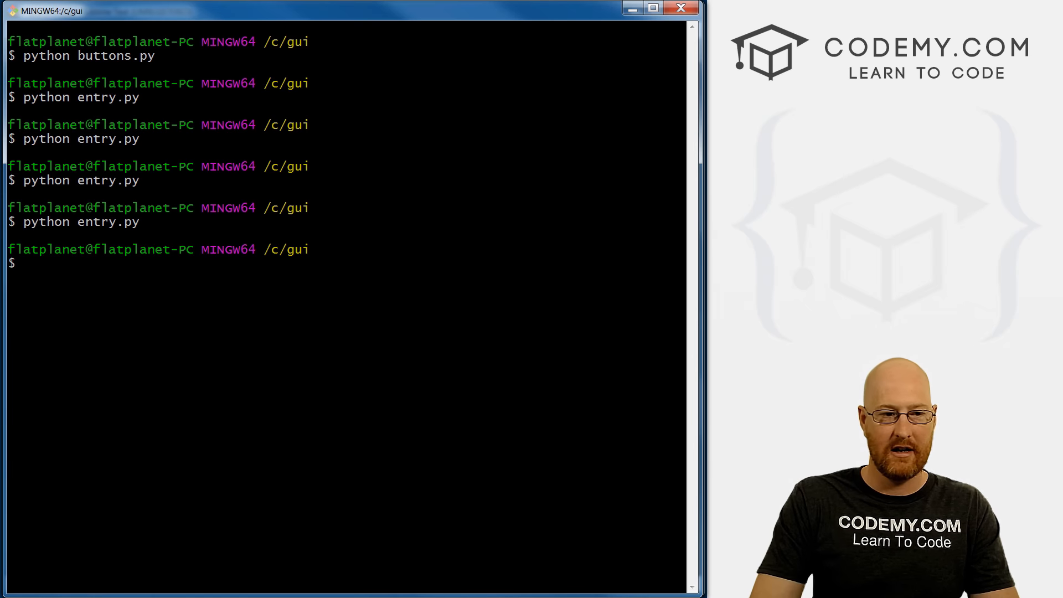
Run 'python entry.py', enlarge its window, type 'gdf' in the entry and try Click Me!
{"action": "type", "text": "python entry.py"}
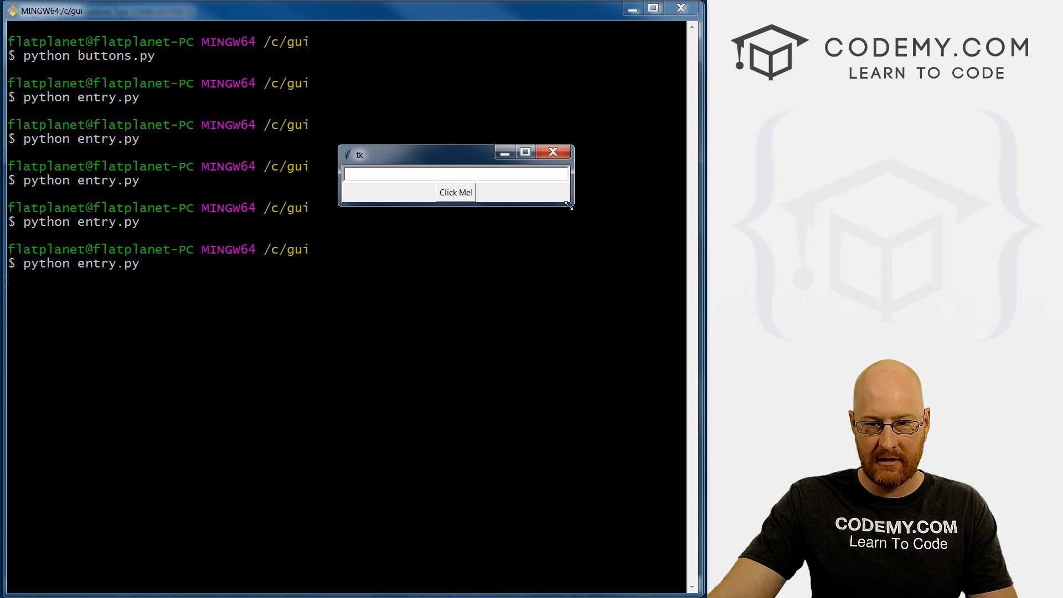
{"action": "left_click_drag", "start_coordinate": [572, 207], "coordinate": [643, 297]}
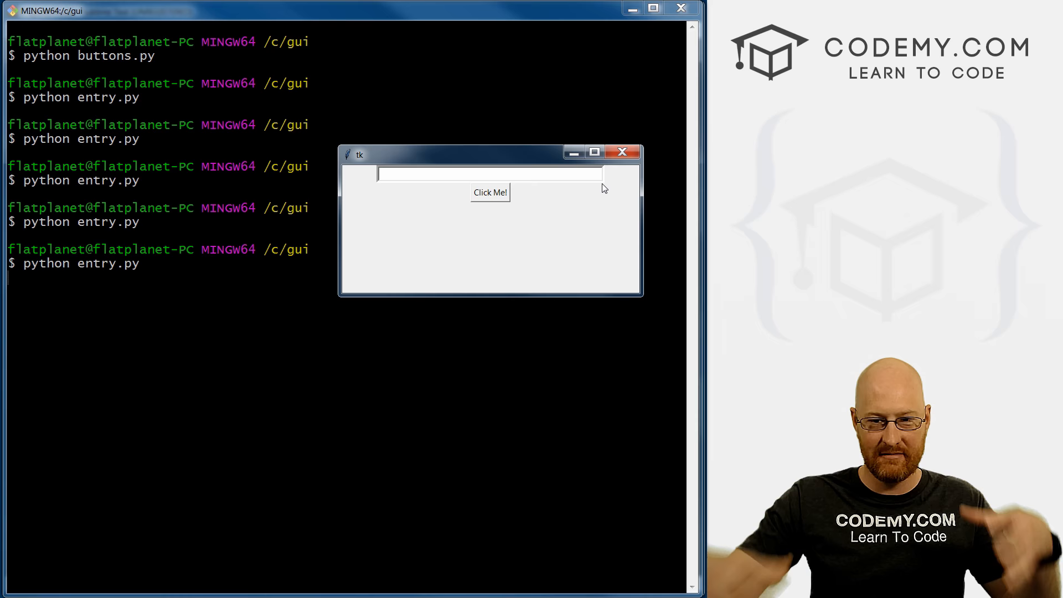
{"action": "type", "text": "gdfgfdgfdgdf"}
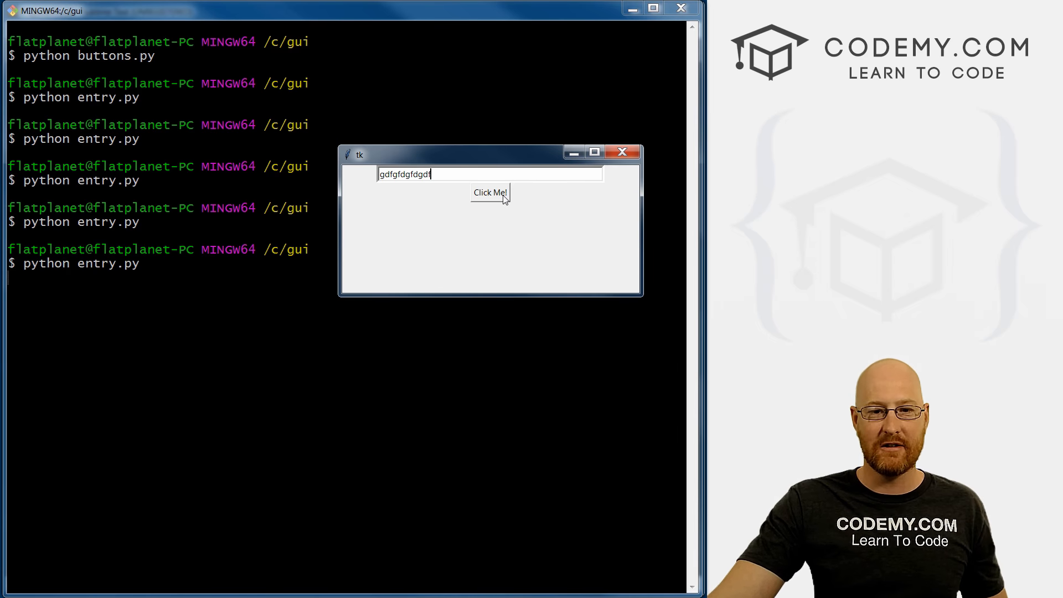
{"action": "left_click", "coordinate": [623, 150]}
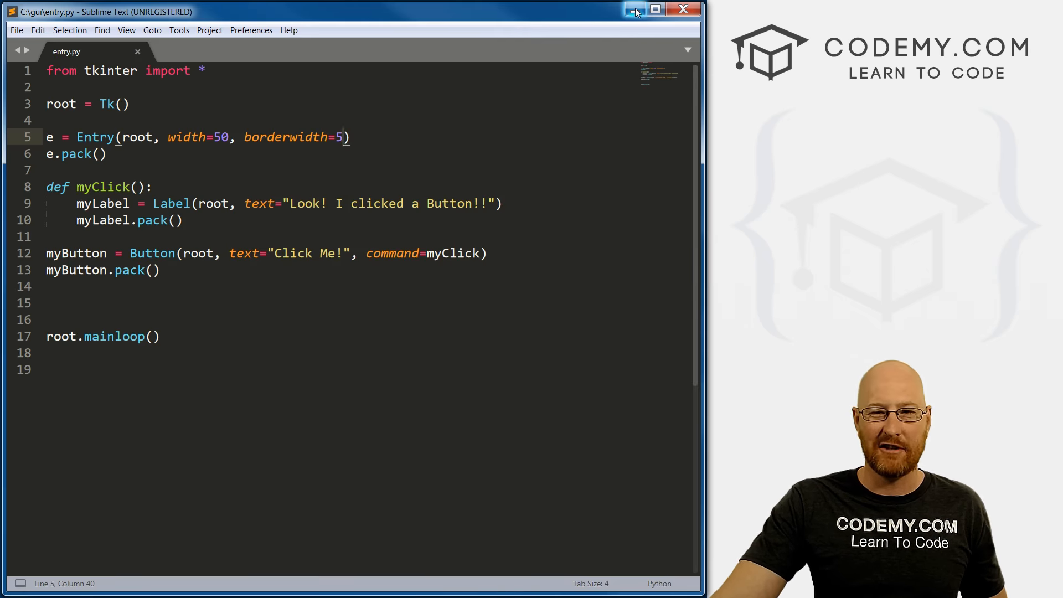
{"action": "mouse_move", "coordinate": [635, 11]}
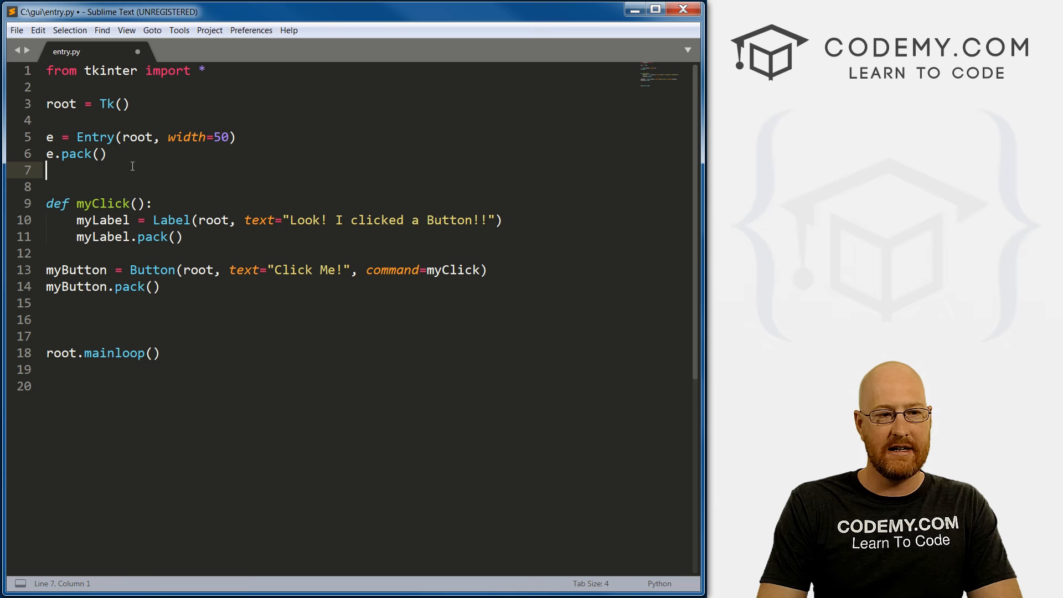
Start replacing the label text with e.get() and retitle the button 'Enter Your Name'
{"action": "type", "text": "e"}
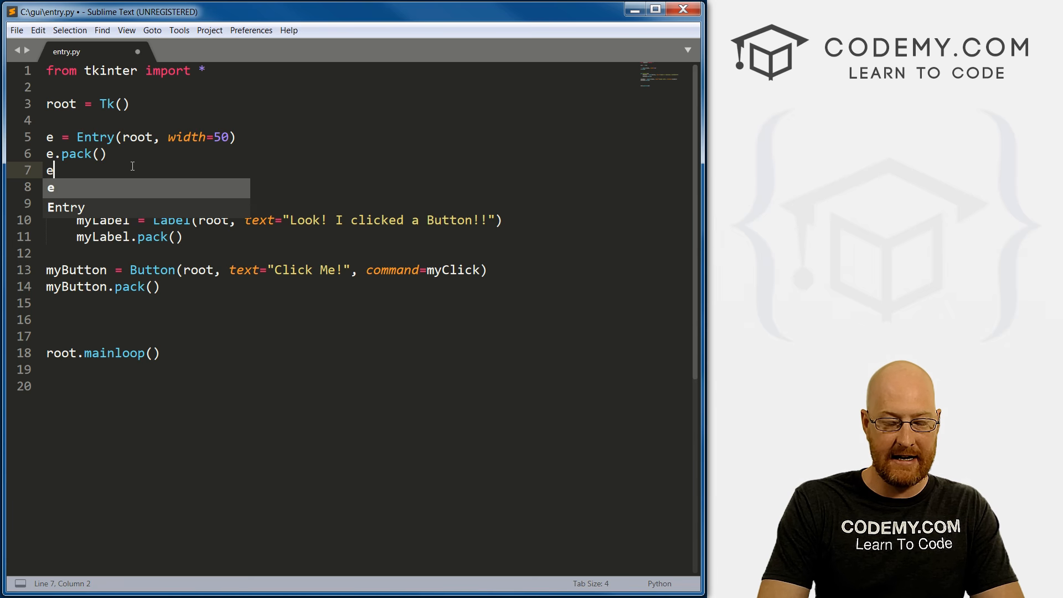
{"action": "type", "text": ".get("}
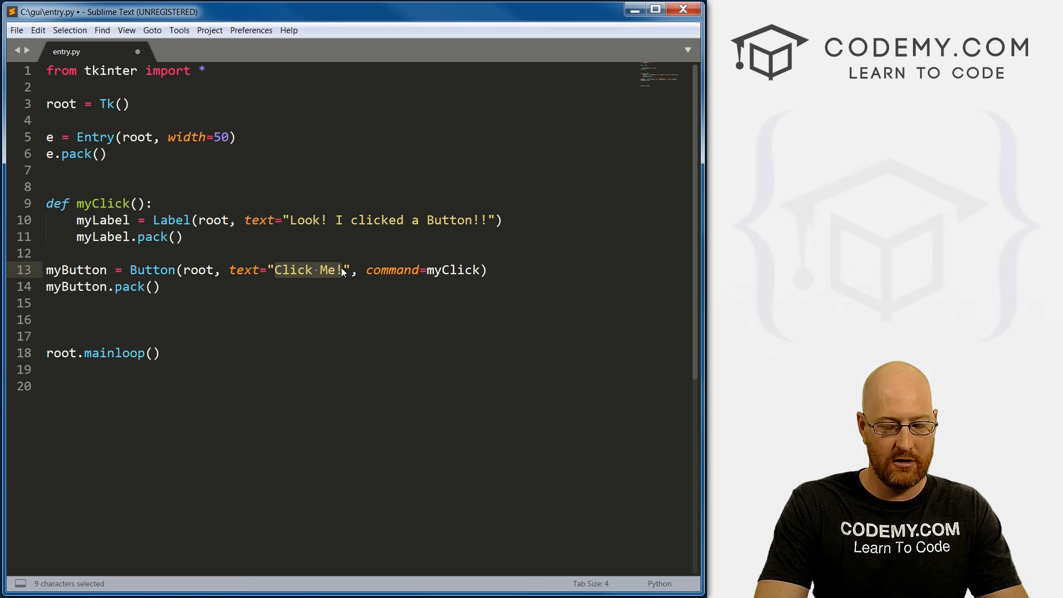
{"action": "type", "text": "Enter Your Nam"}
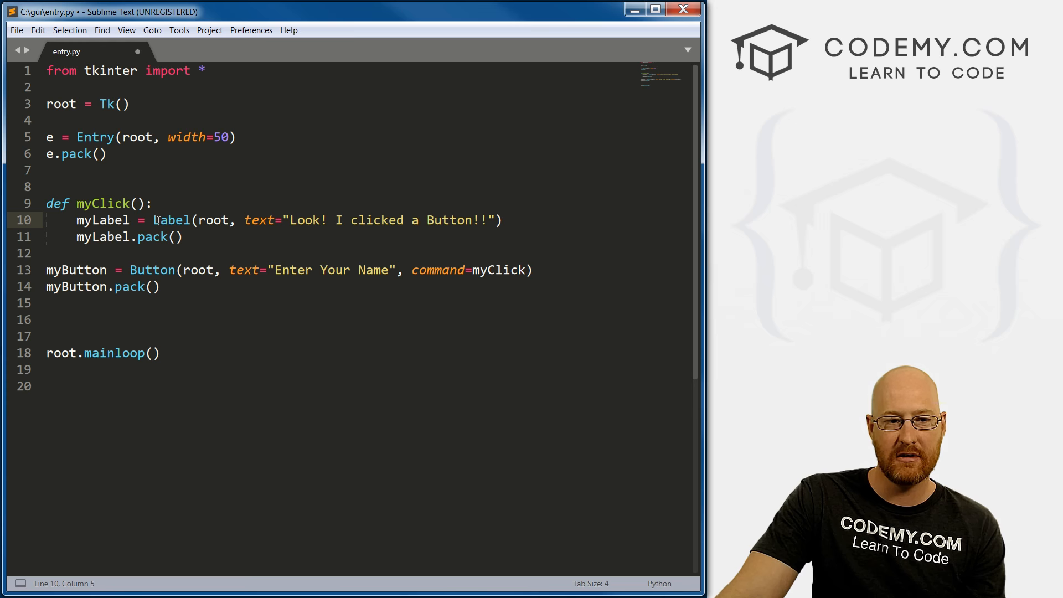
Swap the old label message for e.get() so the label shows the typed text, and save
{"action": "left_click_drag", "start_coordinate": [287, 220], "coordinate": [419, 219]}
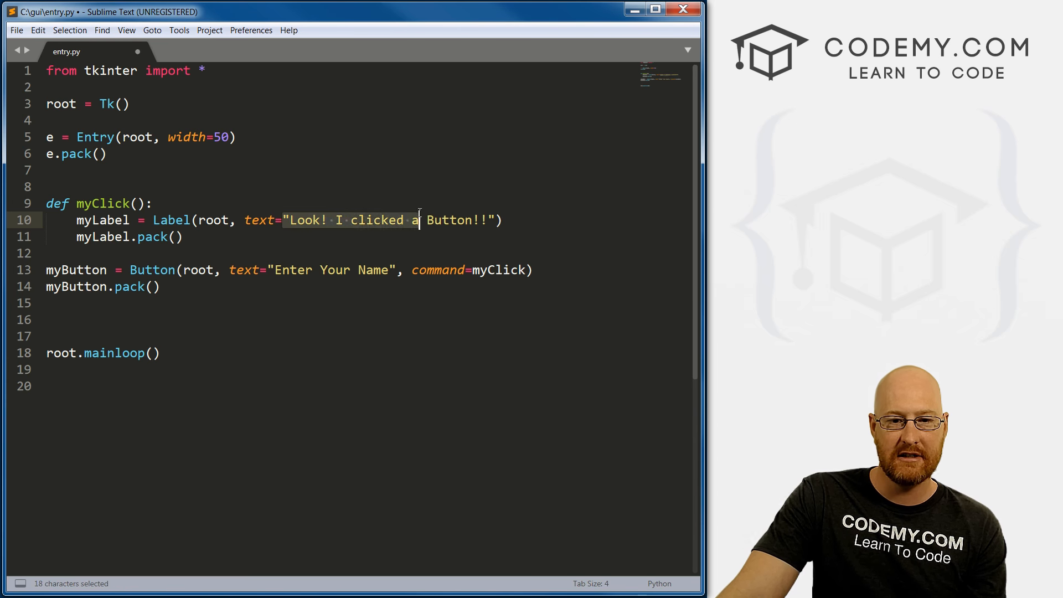
{"action": "key", "text": "Delete"}
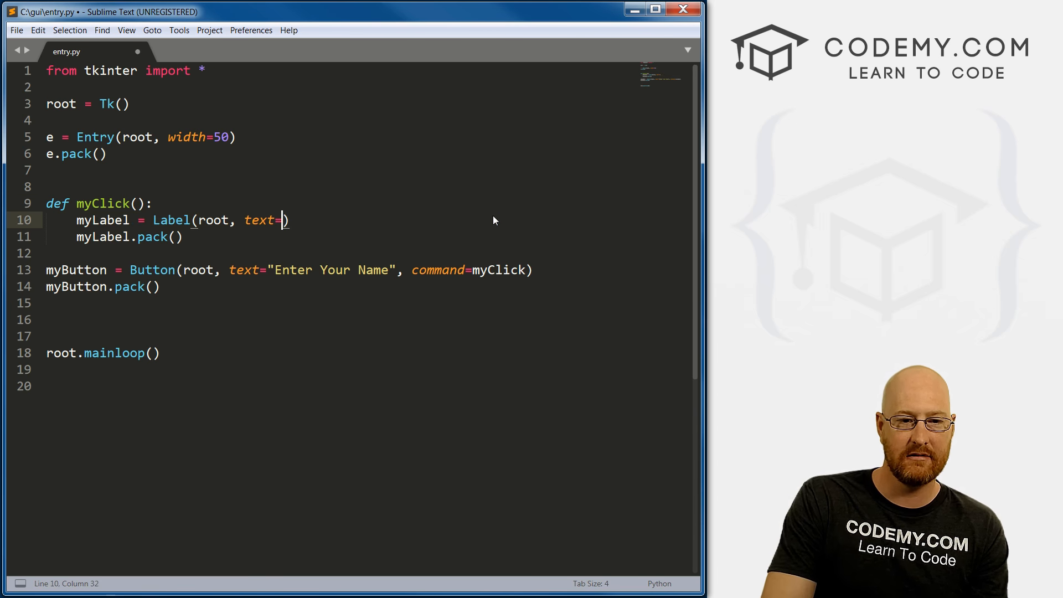
{"action": "type", "text": "e."}
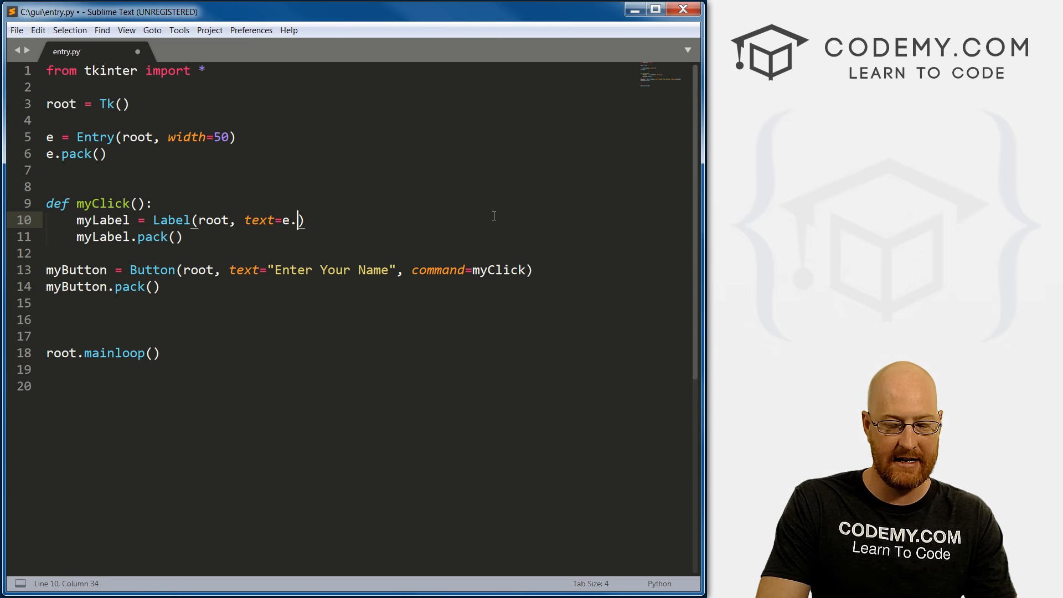
{"action": "type", "text": "get()"}
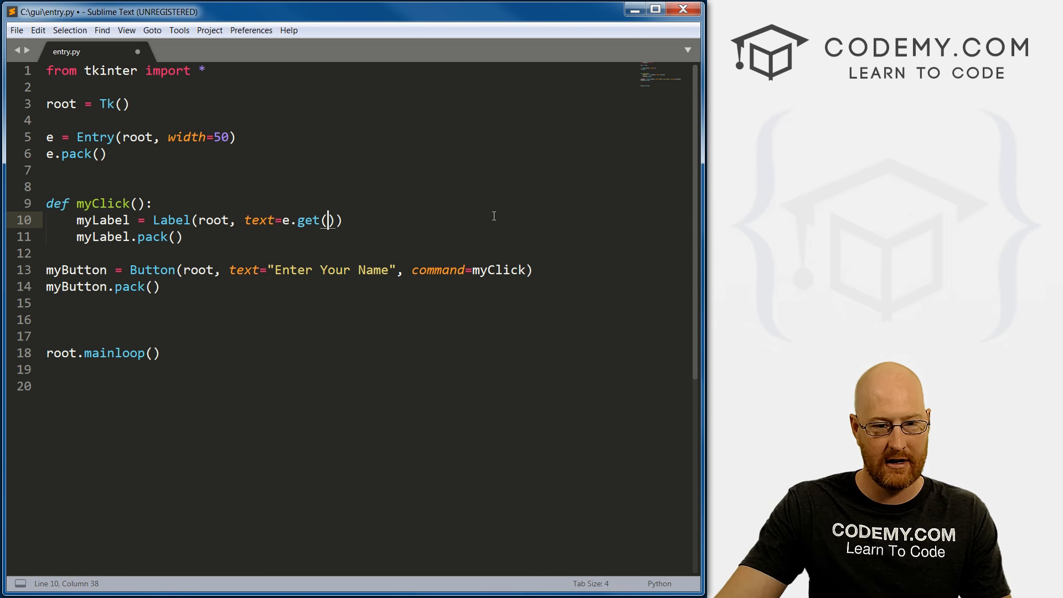
{"action": "key", "text": "ctrl+s"}
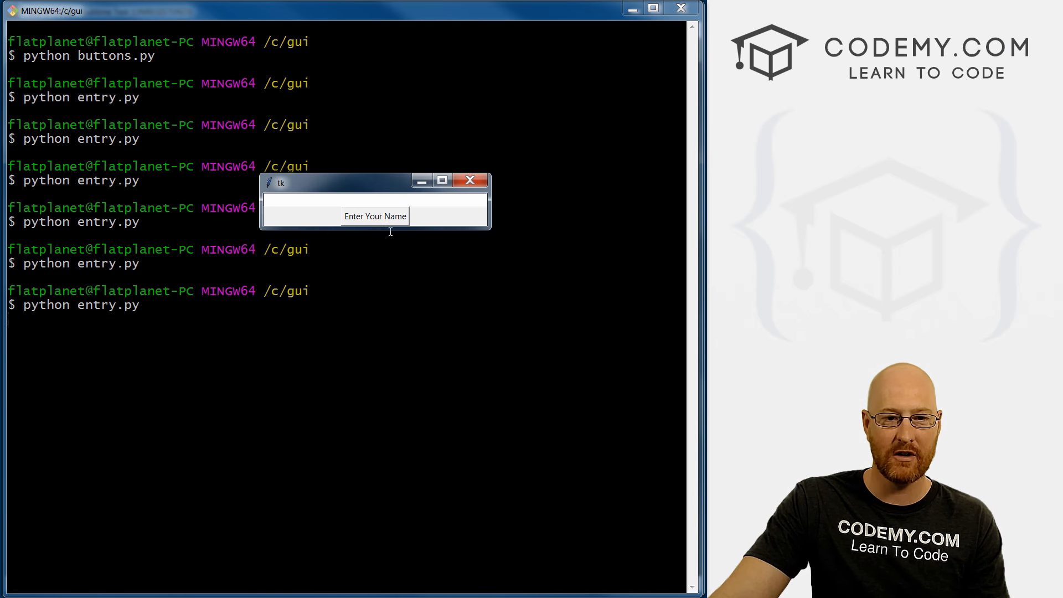
Enter John in the running app, stack two John labels with the button, then close it
{"action": "type", "text": "John"}
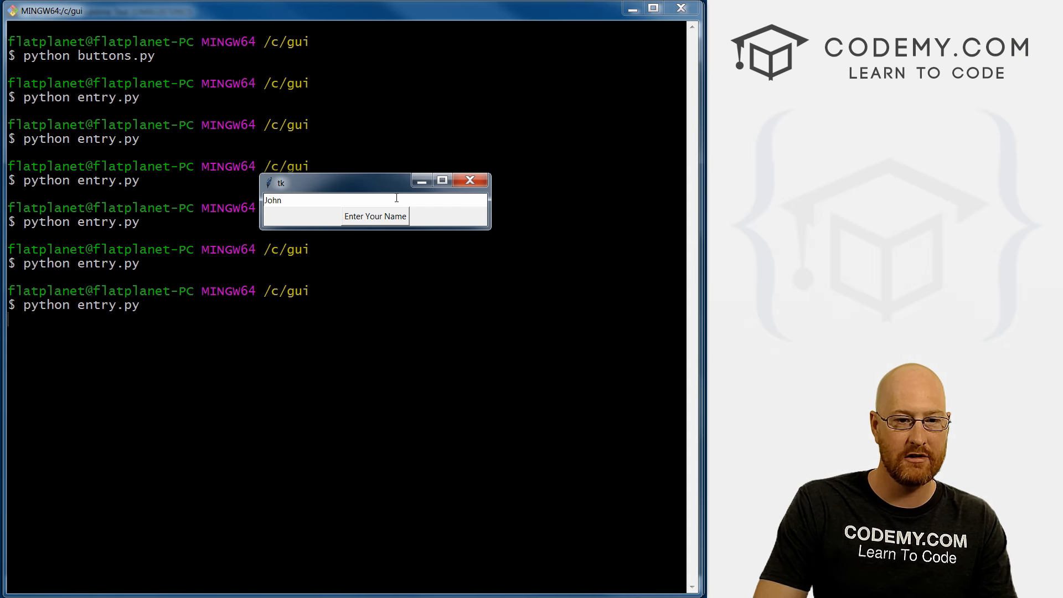
{"action": "left_click", "coordinate": [374, 216]}
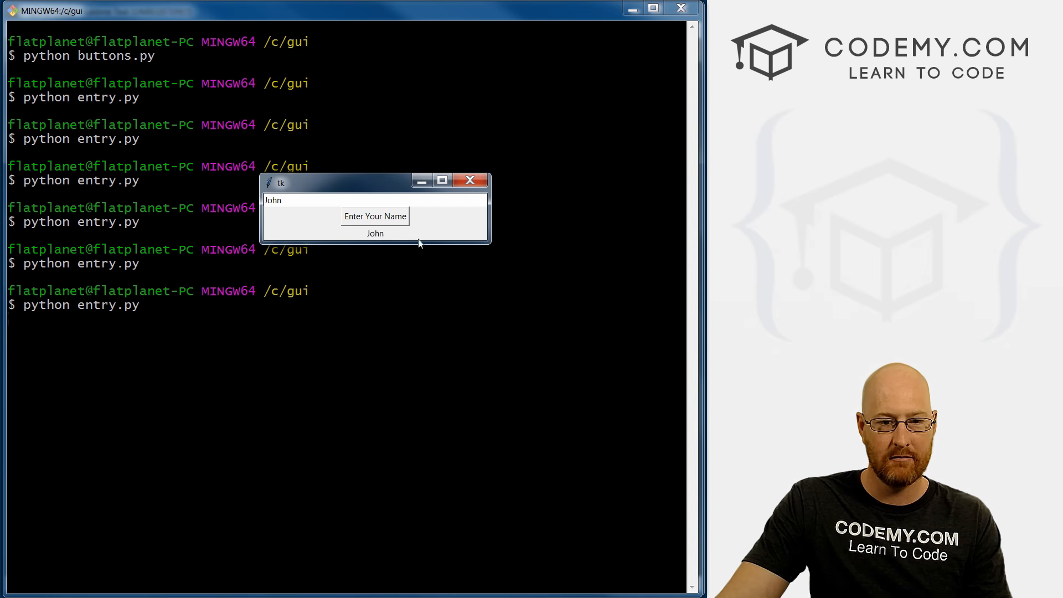
{"action": "left_click", "coordinate": [375, 216]}
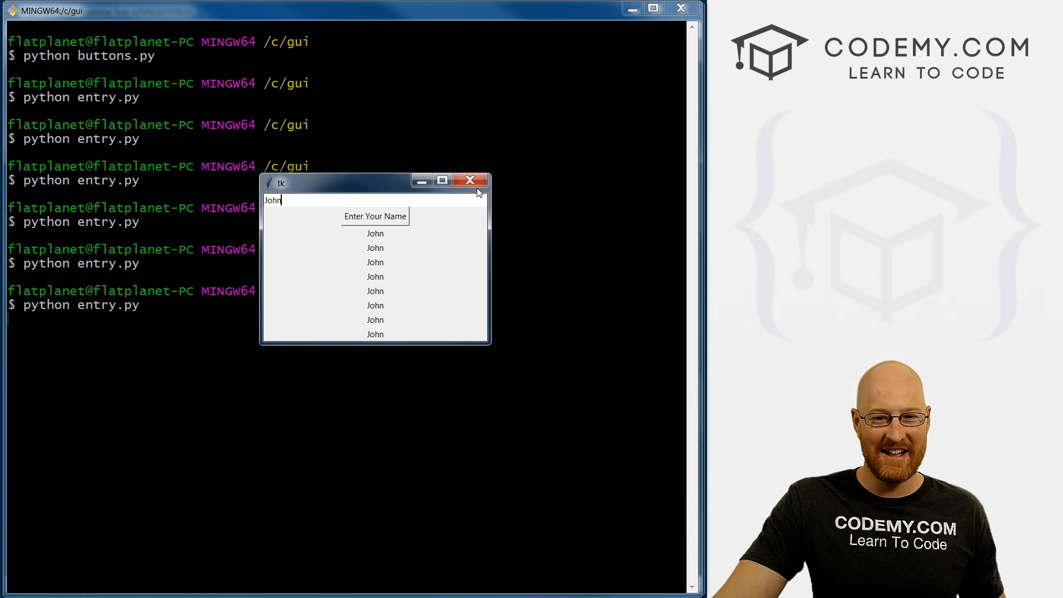
{"action": "left_click", "coordinate": [469, 180]}
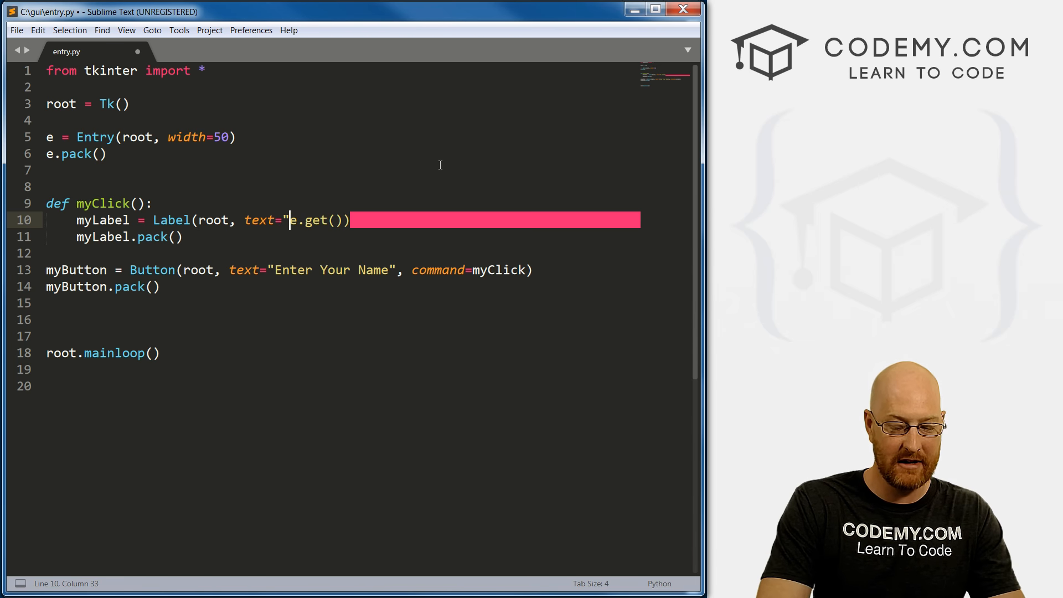
Change the label text to "Hello " + e.get() and save entry.py
{"action": "type", "text": "Hello :"}
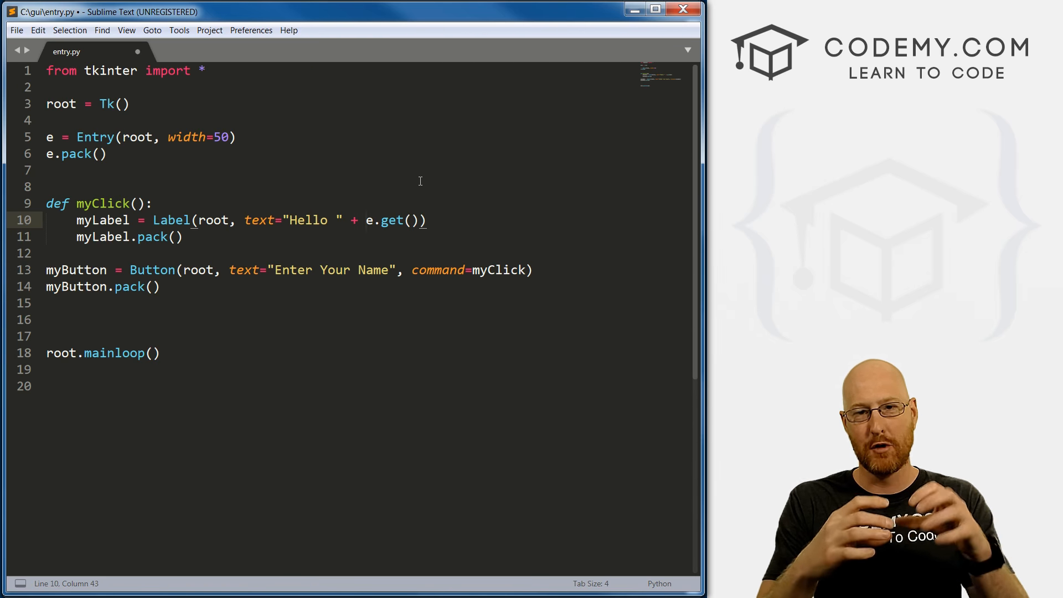
{"action": "key", "text": "ctrl+s"}
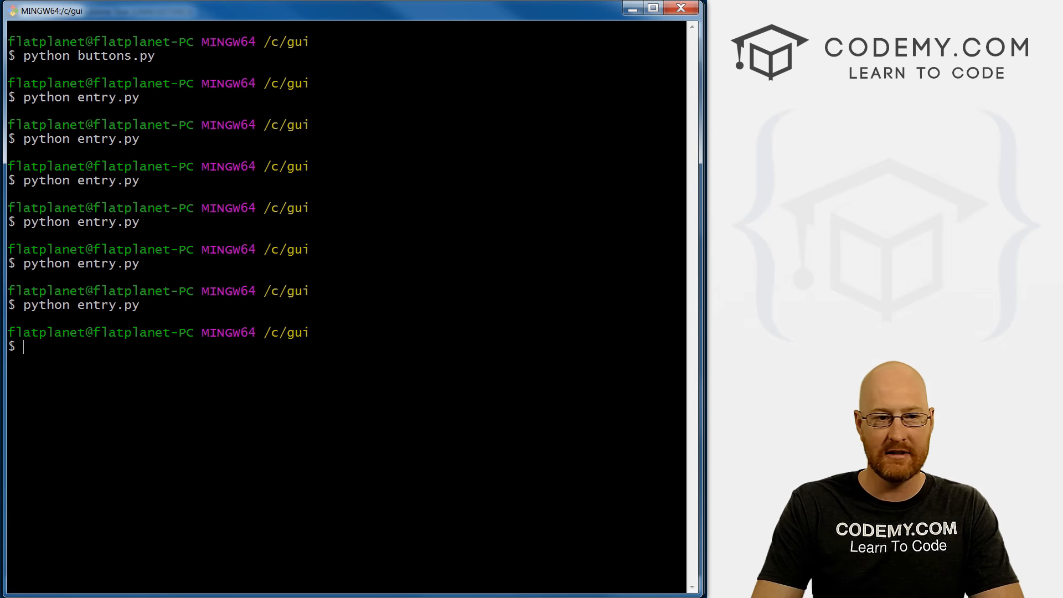
Run python entry.py, enter John to get the Hello John greeting, then close the window
{"action": "type", "text": "python entry.py"}
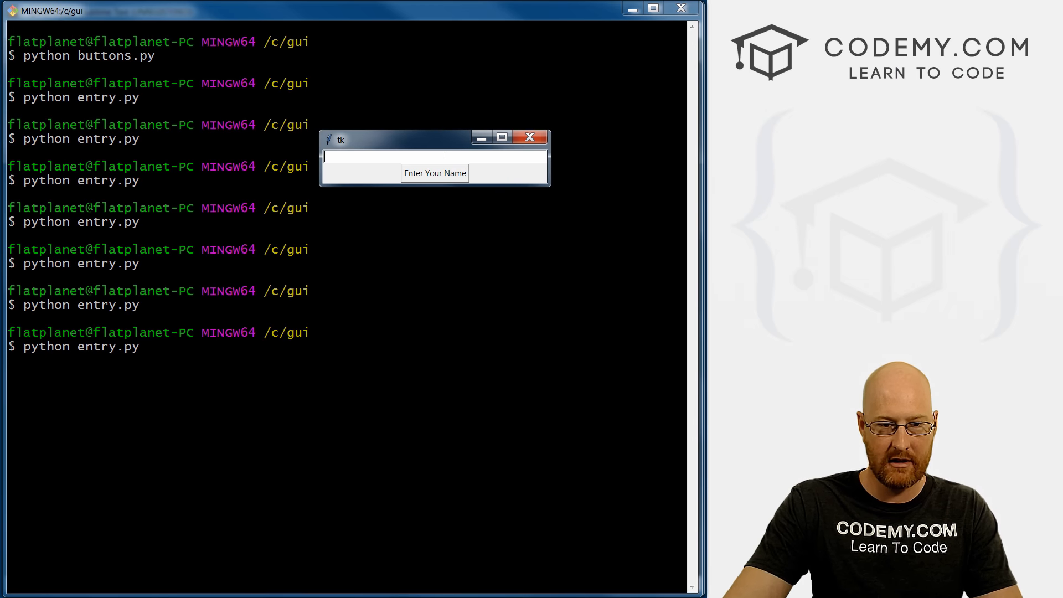
{"action": "type", "text": "John"}
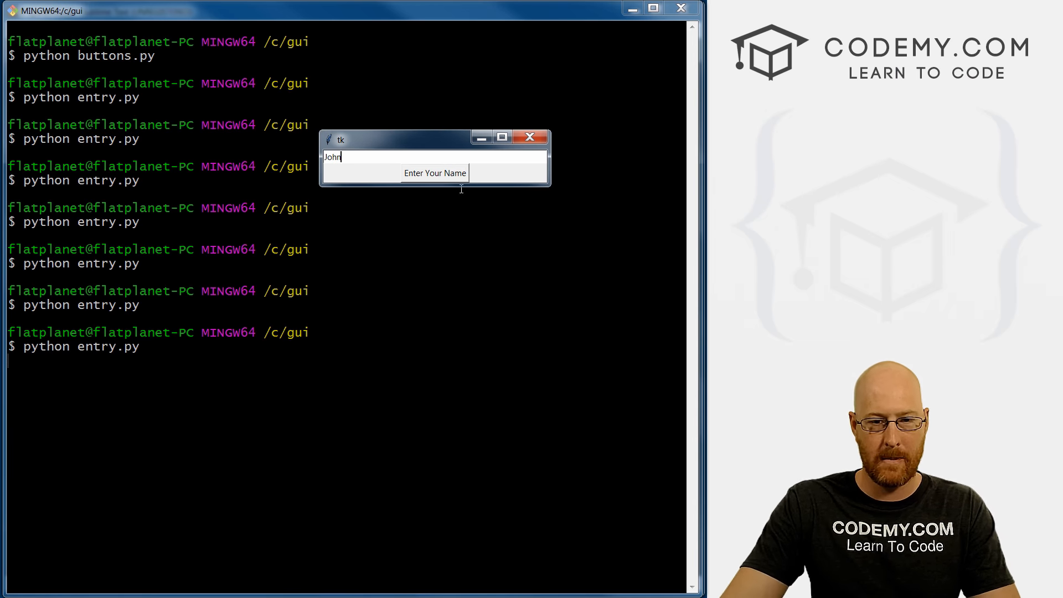
{"action": "left_click", "coordinate": [434, 173]}
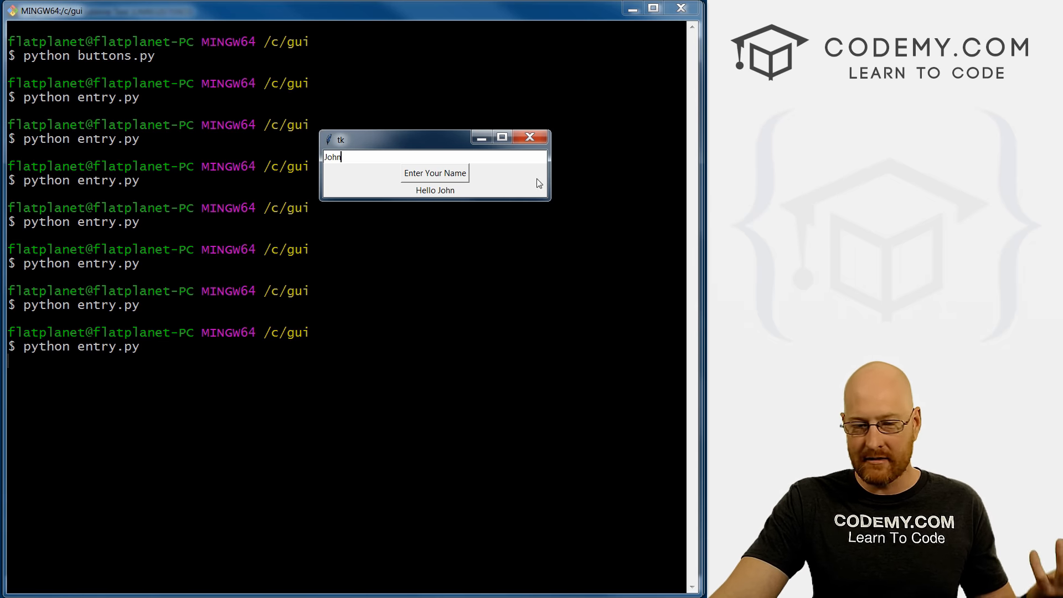
{"action": "left_click", "coordinate": [531, 137]}
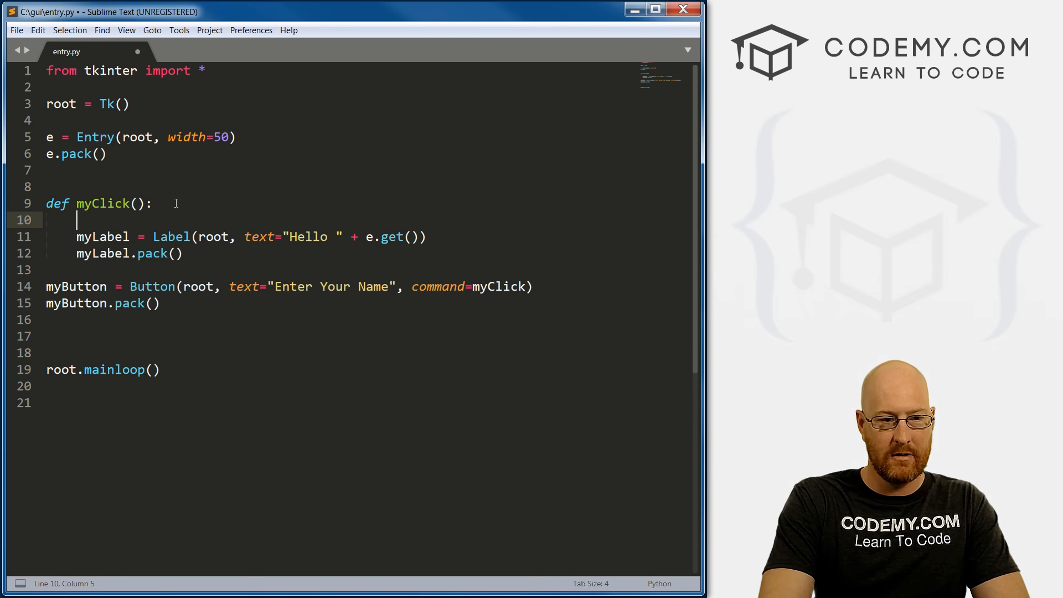
Add hello = "Hello " + e.get() in myClick, set the label text=hello, and save
{"action": "type", "text": "hello ="}
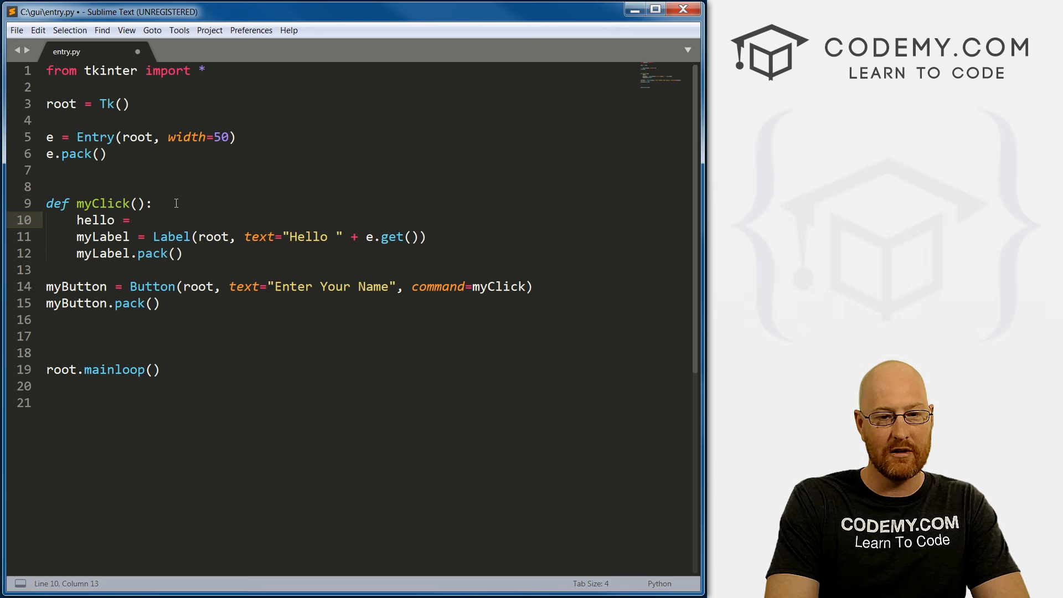
{"action": "type", "text": "\"Hello"}
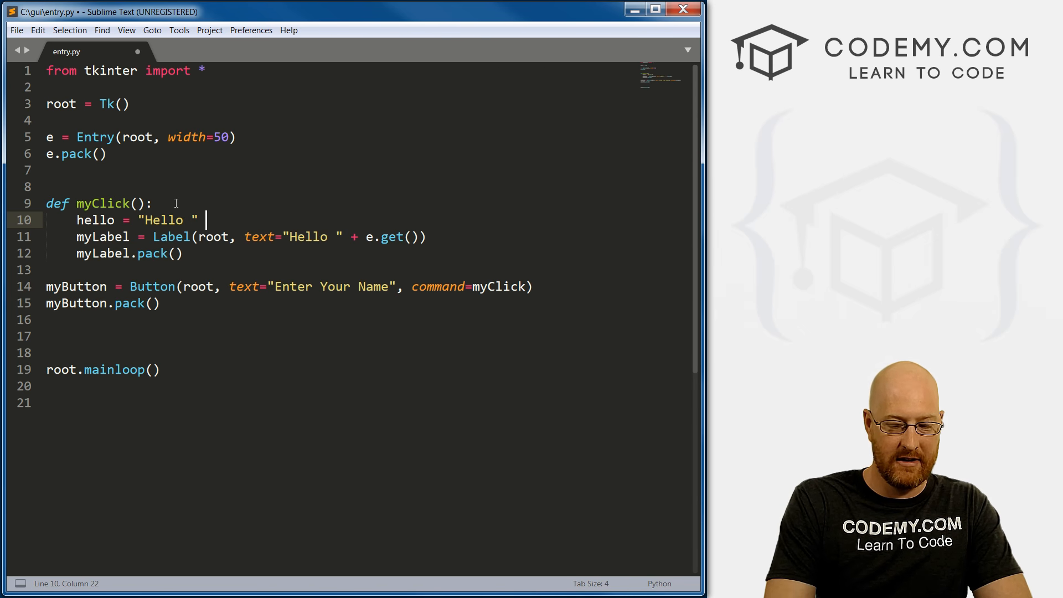
{"action": "type", "text": "+ e.get("}
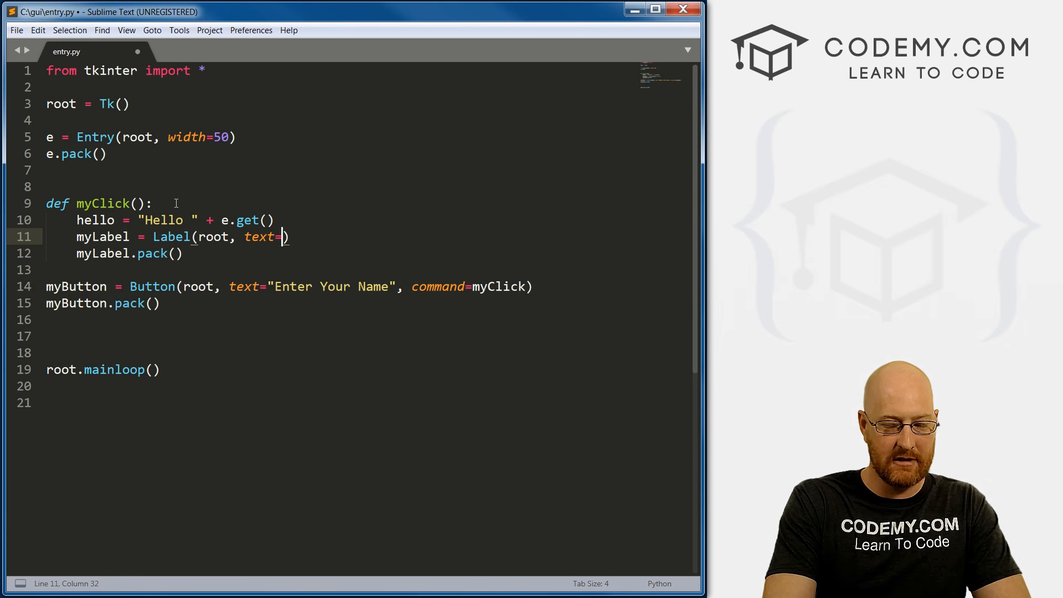
{"action": "type", "text": "hello"}
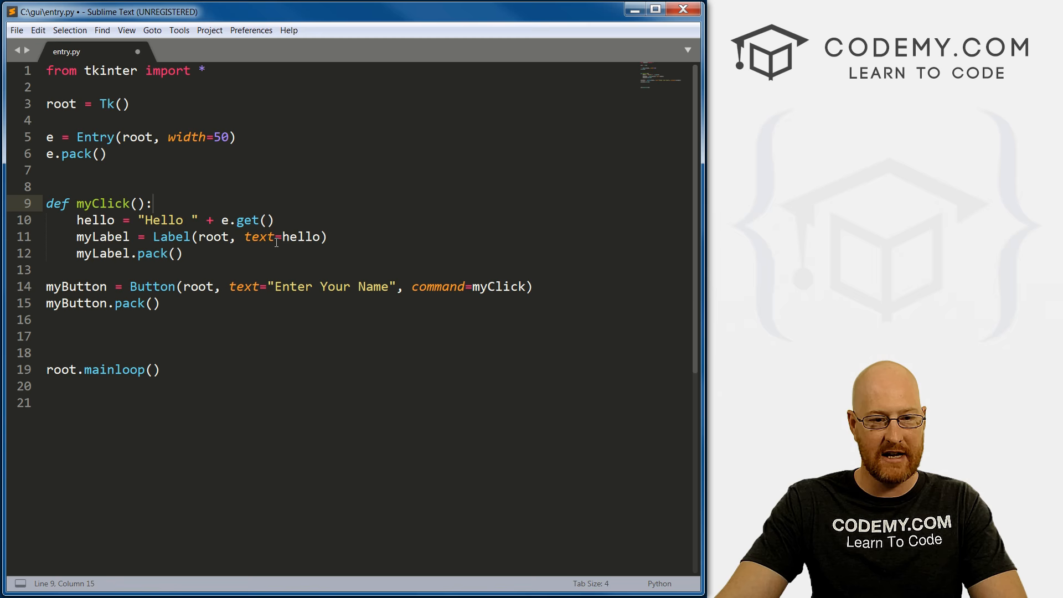
{"action": "double_click", "coordinate": [301, 236]}
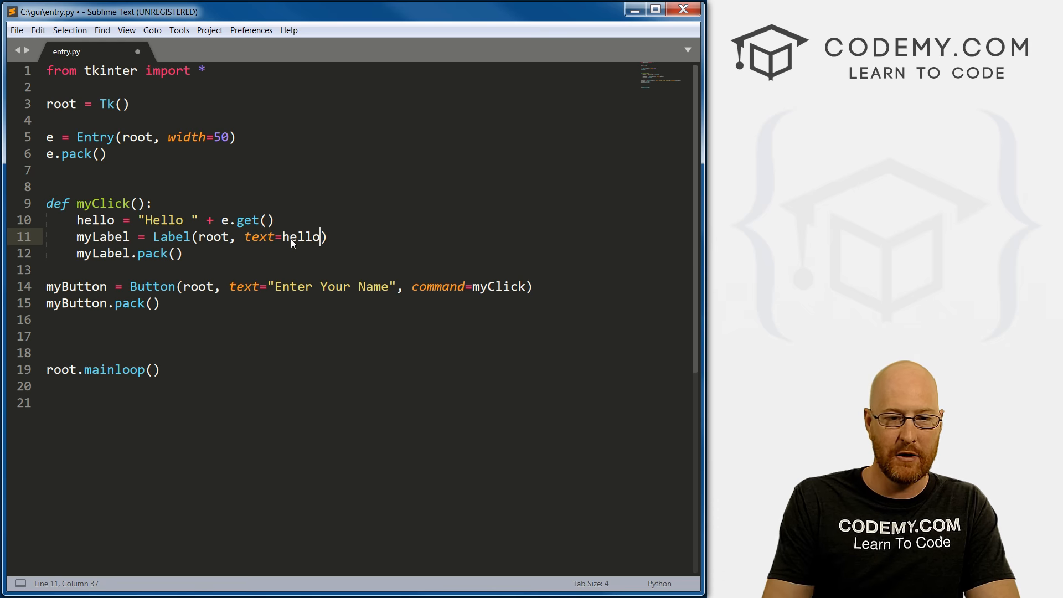
{"action": "key", "text": "ctrl+s"}
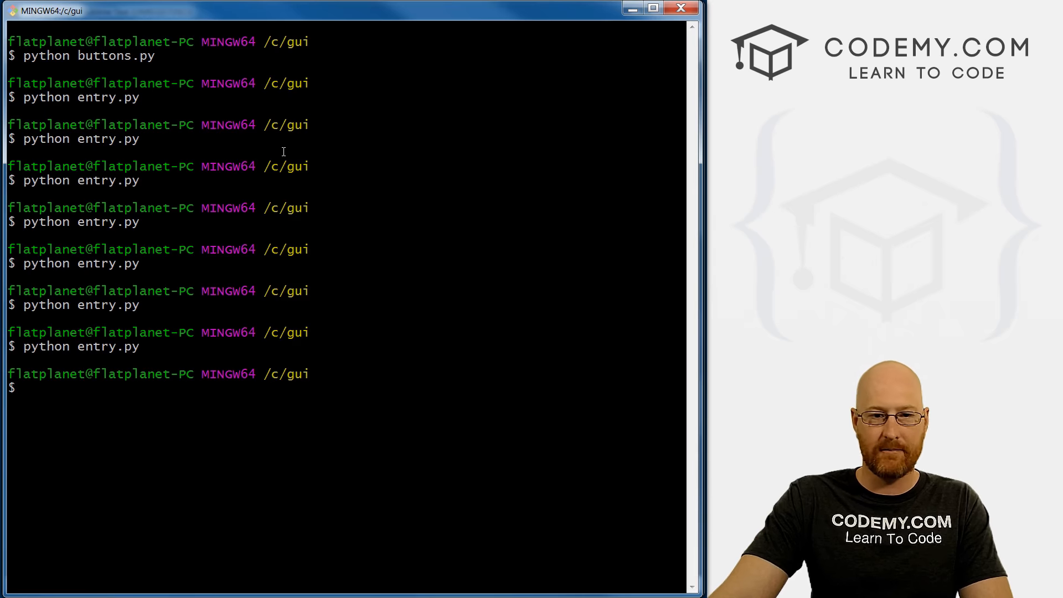
Run python entry.py, enter John to see the Hello John greeting, then close the app
{"action": "type", "text": "python entry.py"}
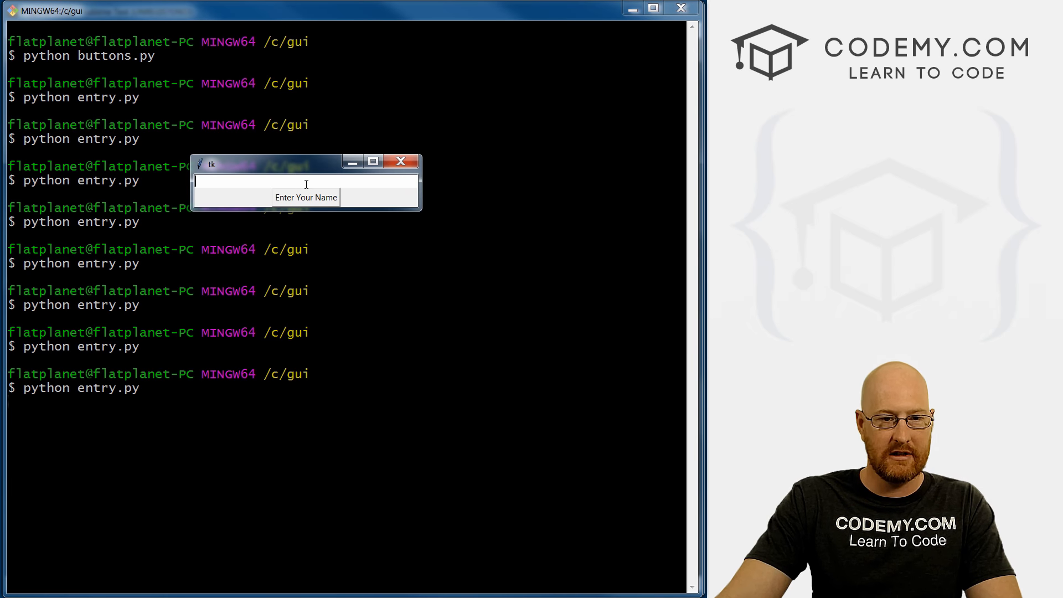
{"action": "type", "text": "John E"}
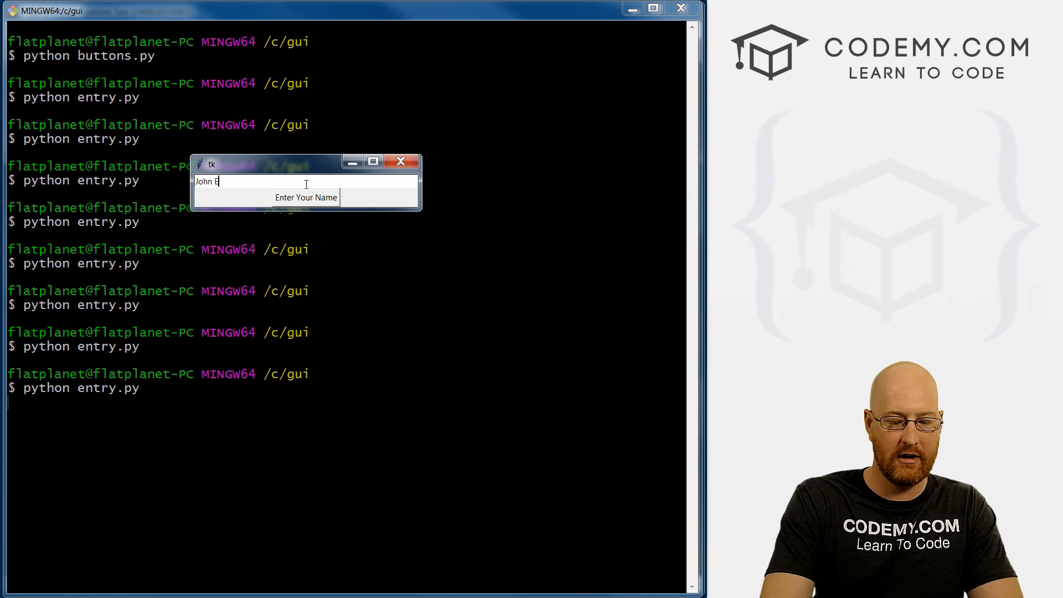
{"action": "left_click", "coordinate": [305, 197]}
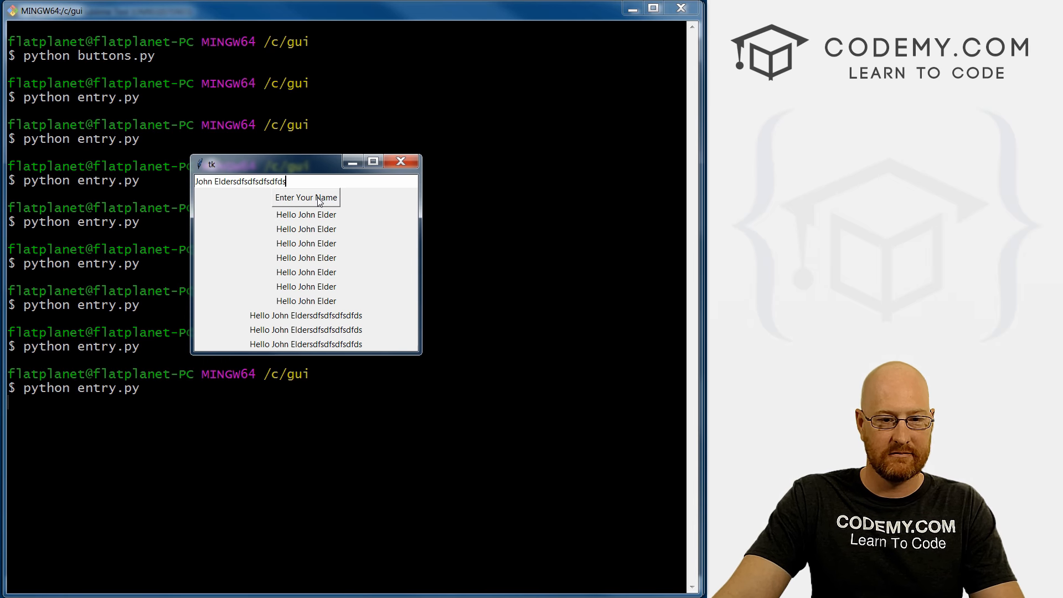
{"action": "left_click", "coordinate": [401, 160]}
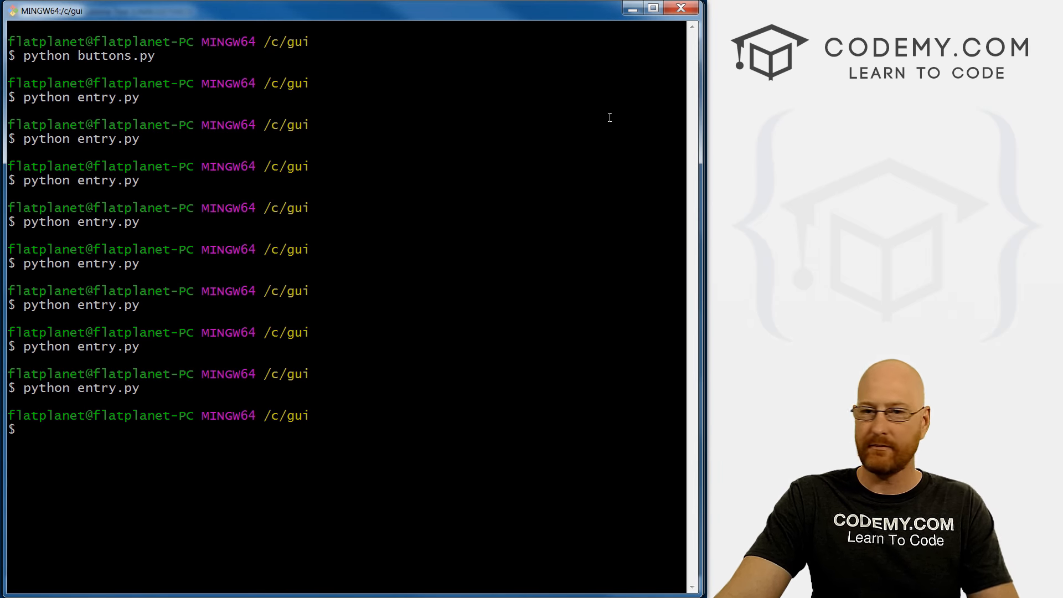
{"action": "mouse_move", "coordinate": [632, 71]}
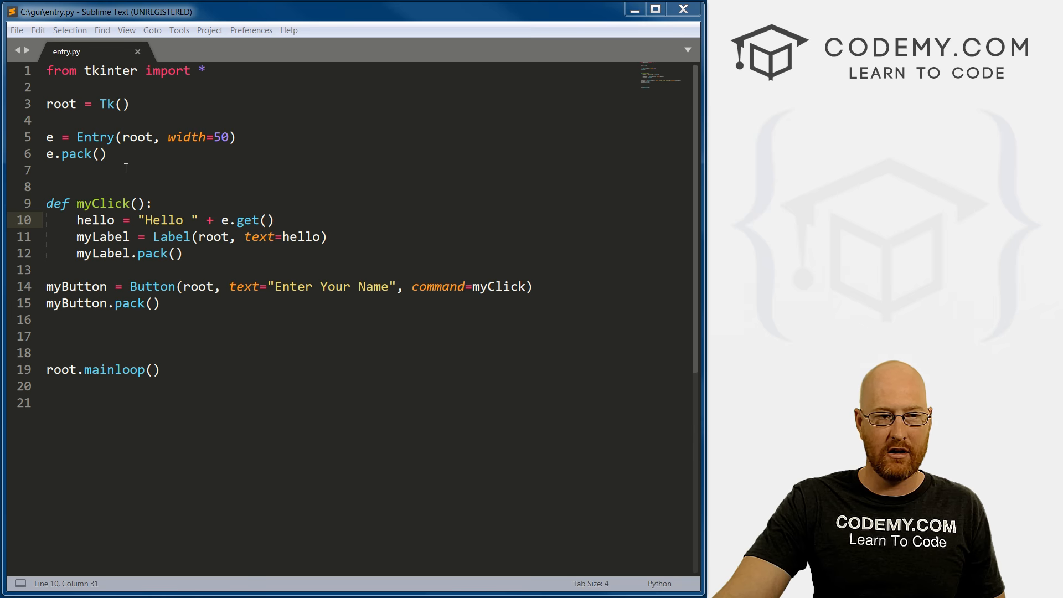
Add e.insert(0, "Enter Your Name: ") below e.pack() and save entry.py
{"action": "type", "text": "e.ins"}
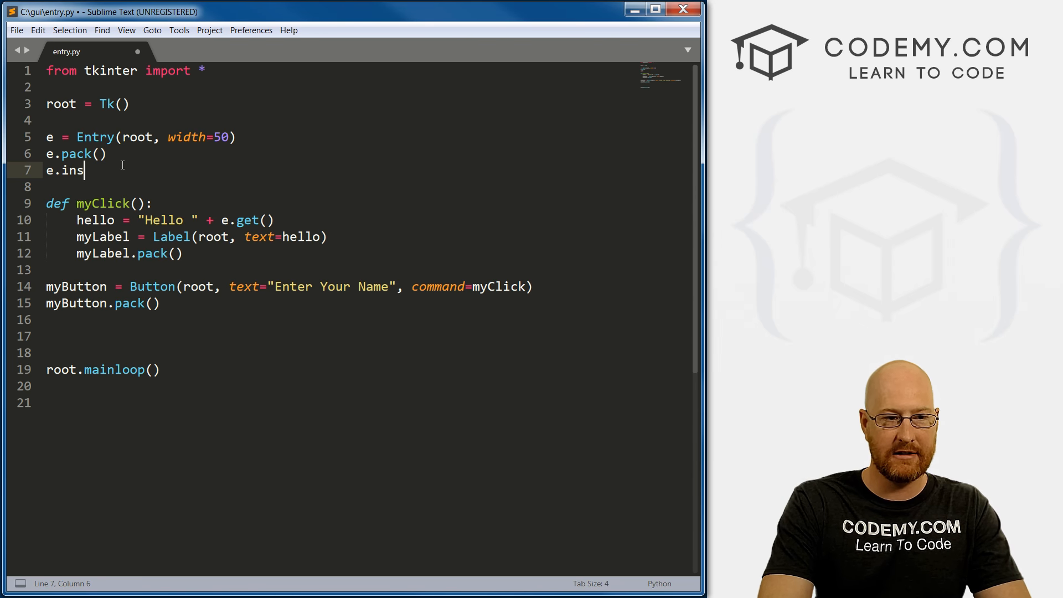
{"action": "type", "text": "ert()"}
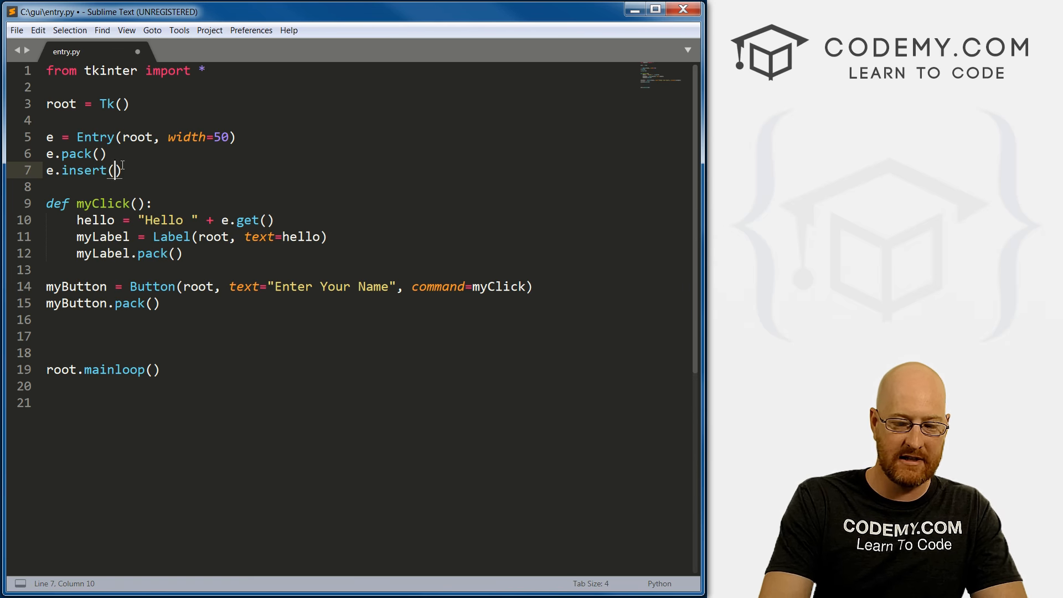
{"action": "type", "text": "0,"}
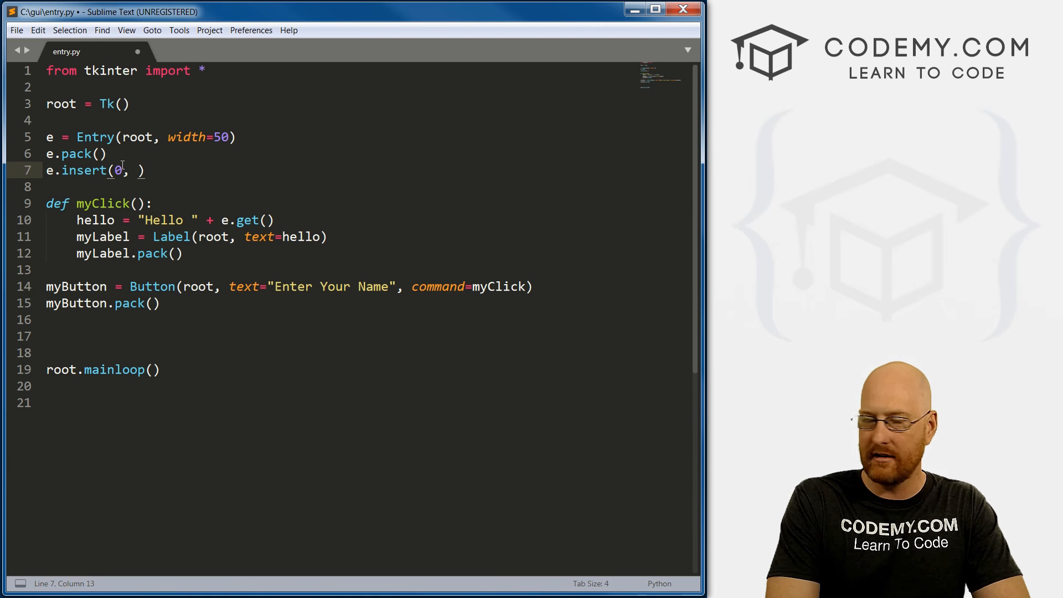
{"action": "type", "text": "\"\""}
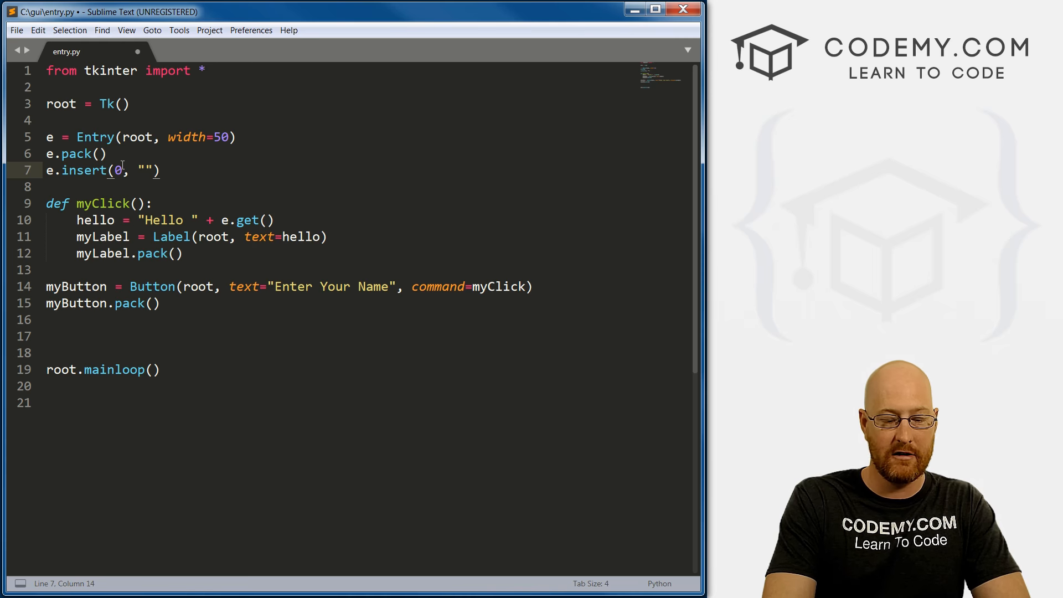
{"action": "type", "text": "Enter"}
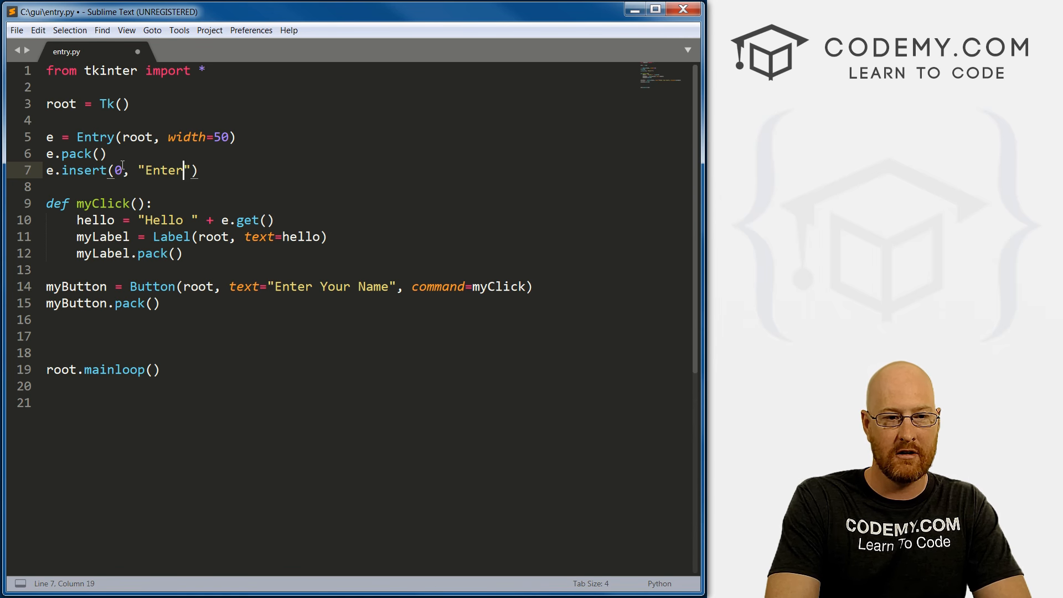
{"action": "type", "text": "Your Name"}
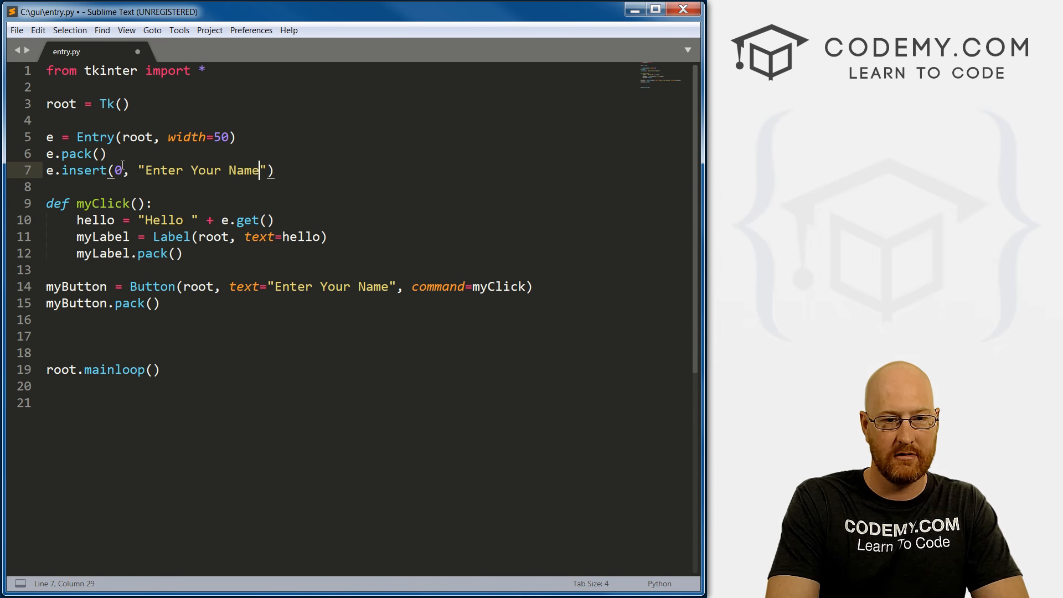
{"action": "type", "text": "\": \""}
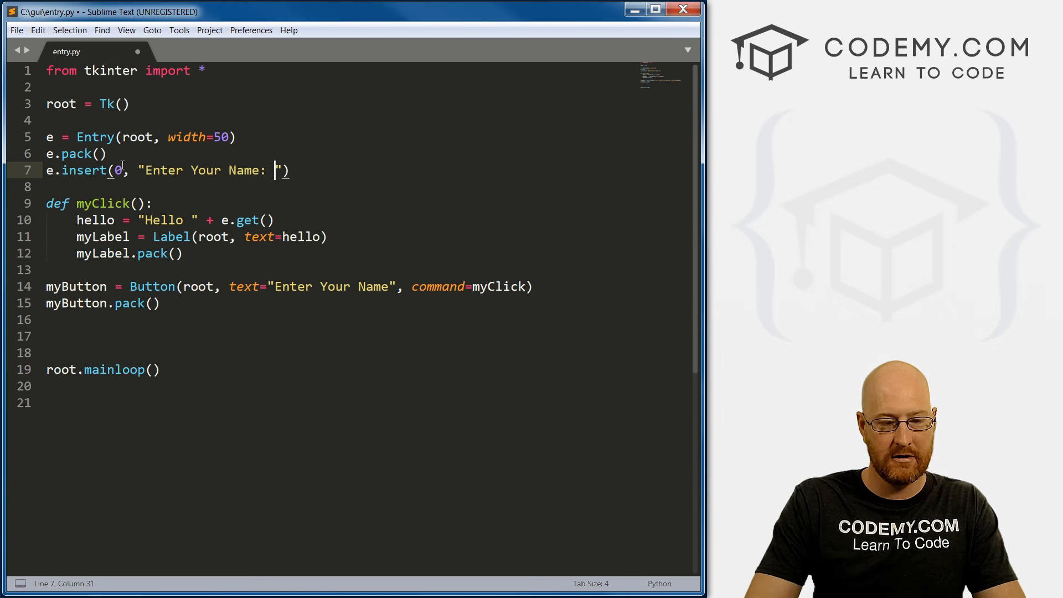
{"action": "key", "text": "ctrl+s"}
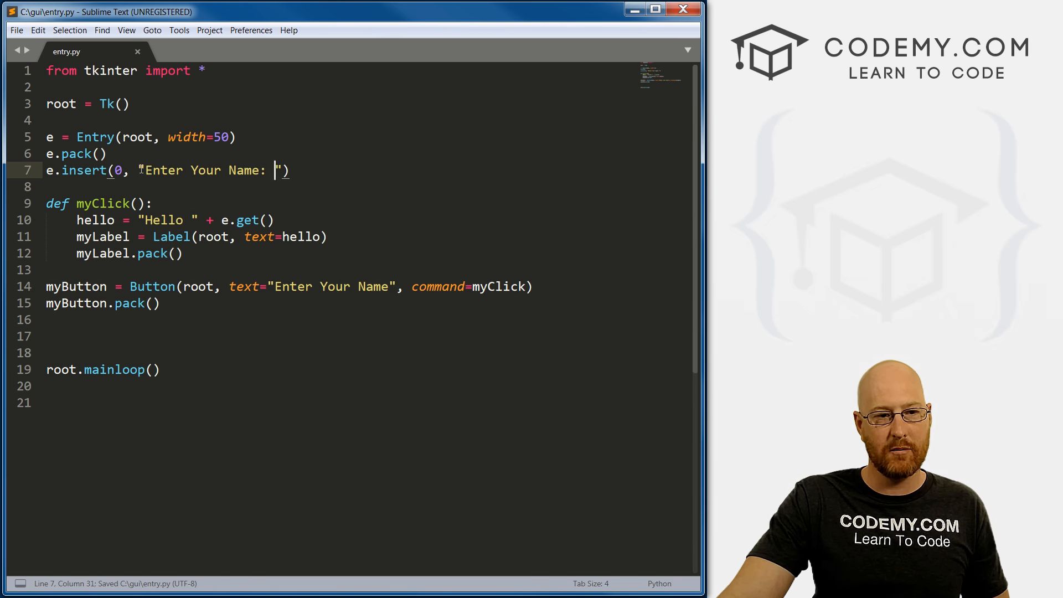
{"action": "left_click_drag", "start_coordinate": [140, 170], "coordinate": [280, 170]}
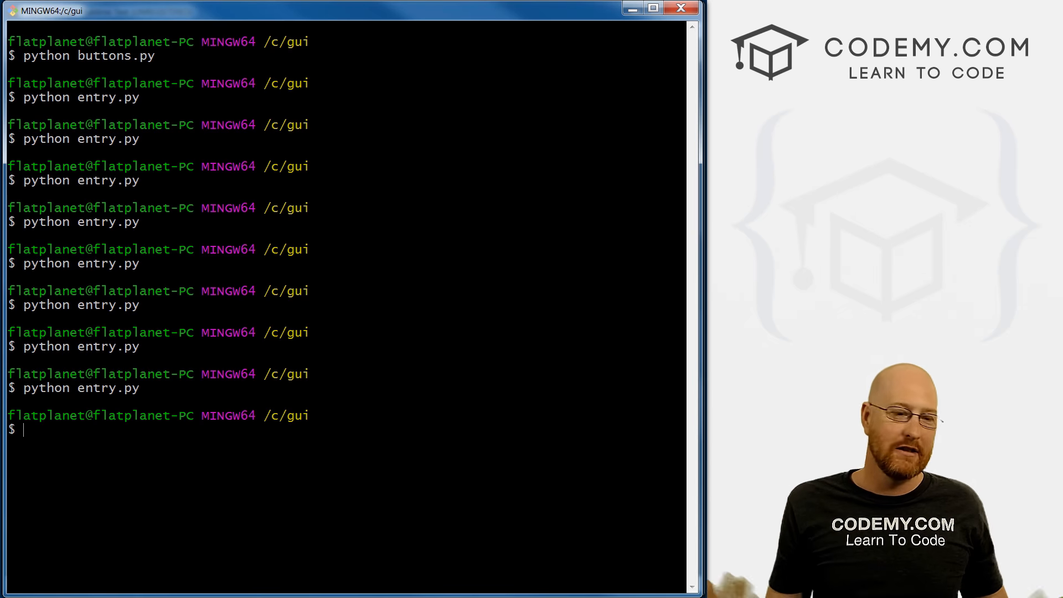
Run python entry.py, type John over the prefilled text to get Hello John, then close it
{"action": "type", "text": "python entry.py"}
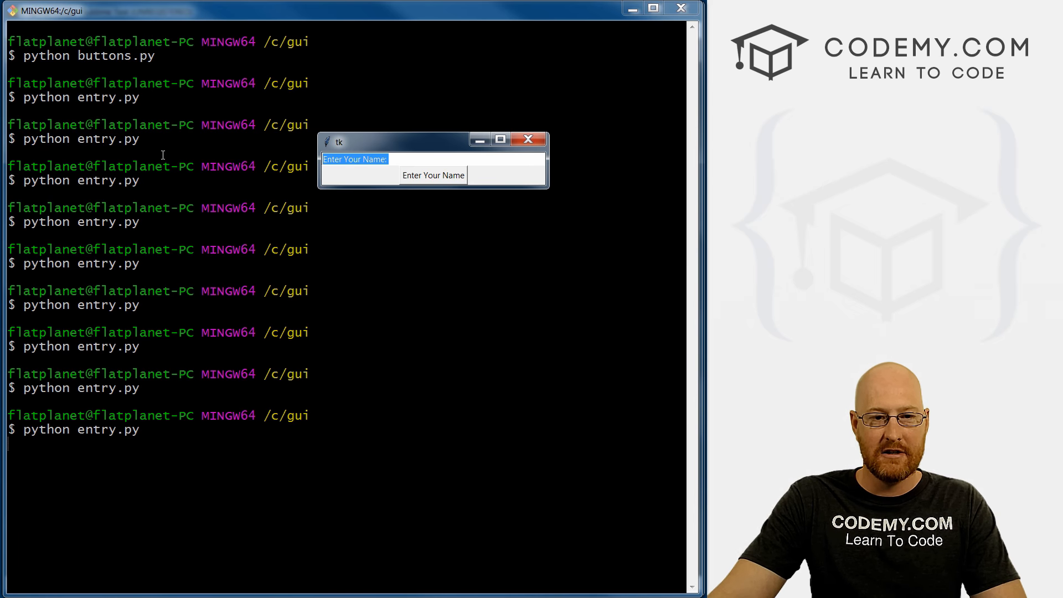
{"action": "type", "text": "John"}
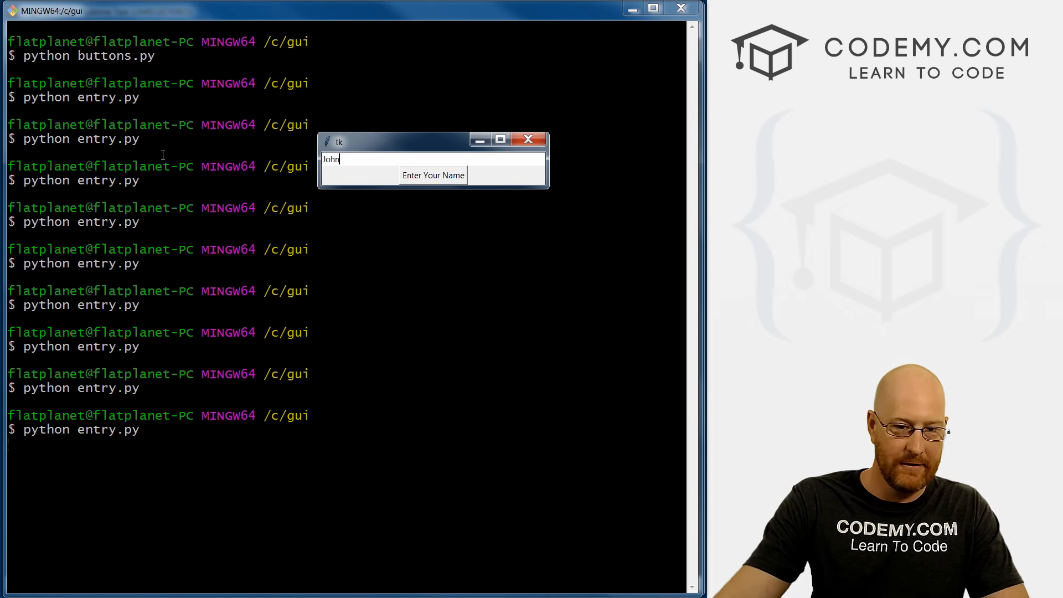
{"action": "left_click", "coordinate": [433, 175]}
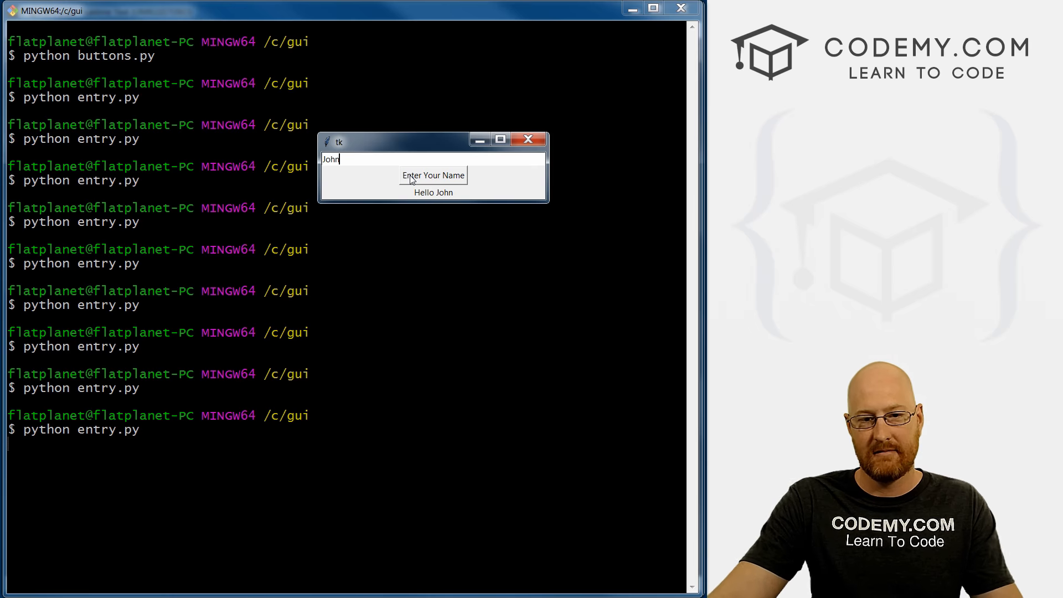
{"action": "left_click", "coordinate": [530, 140]}
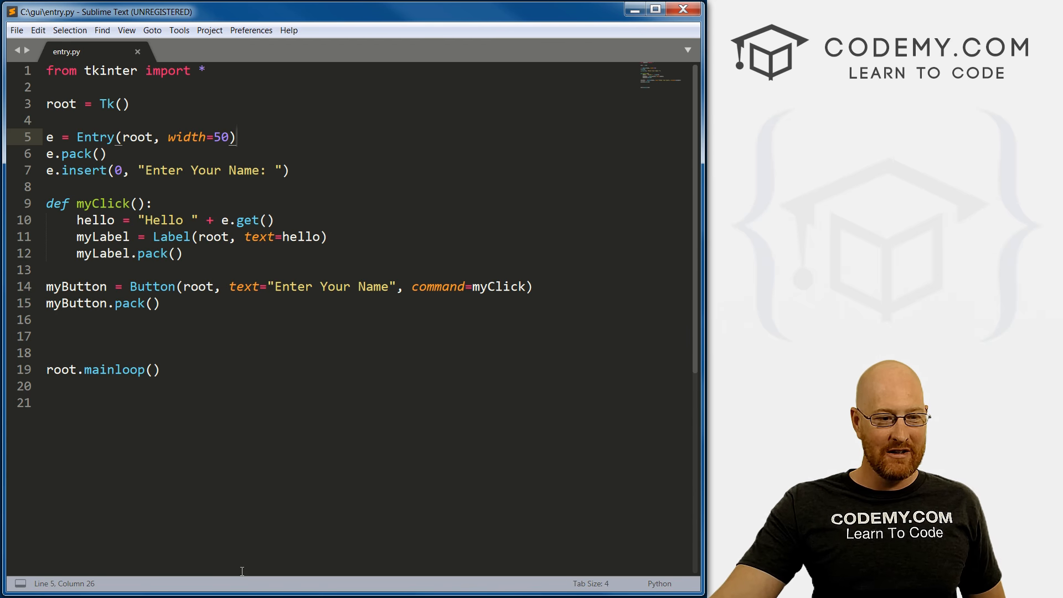
Edit the Button text on line 14 to "Enter Your Stock Quote"
{"action": "key", "text": "ctrl+a"}
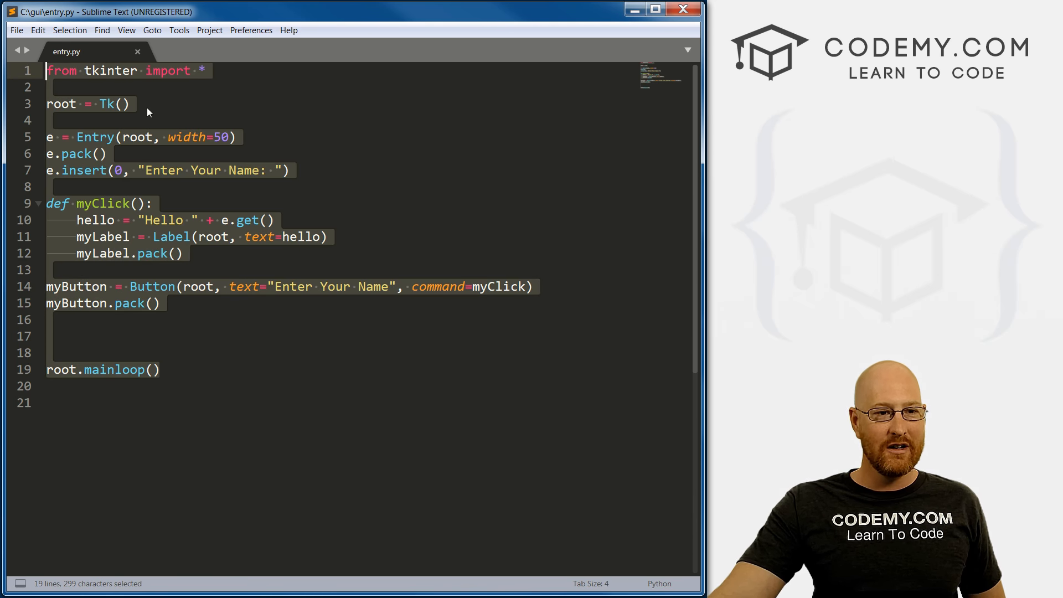
{"action": "left_click", "coordinate": [208, 89]}
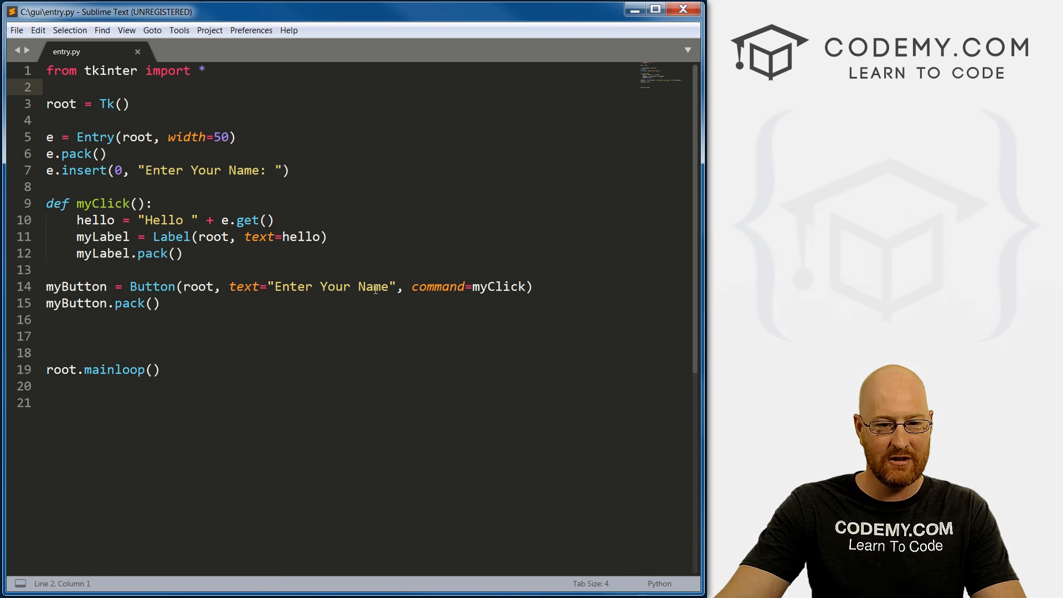
{"action": "type", "text": "Stock Q"}
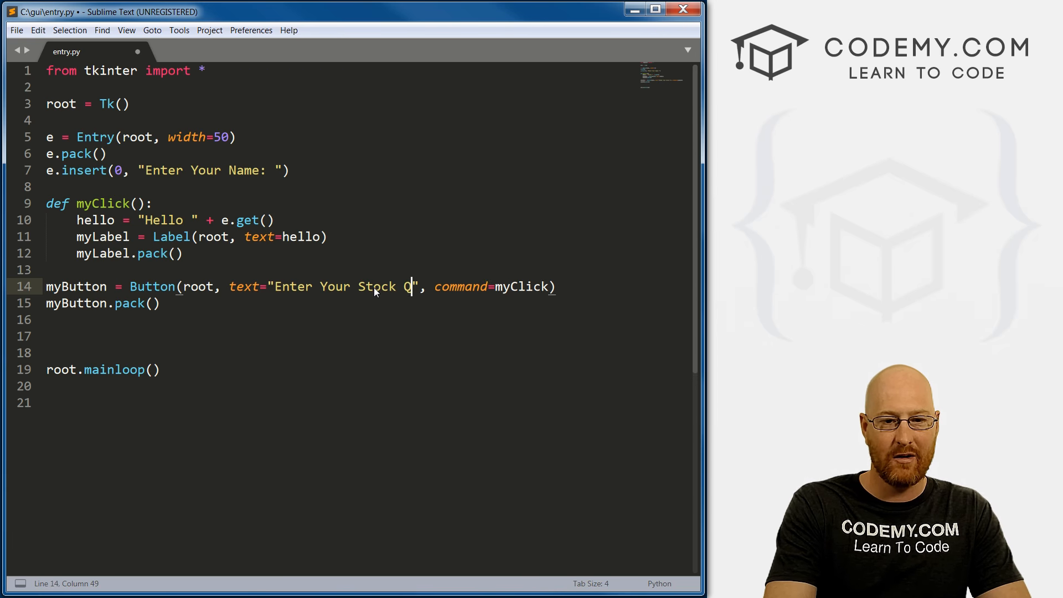
{"action": "type", "text": "uote"}
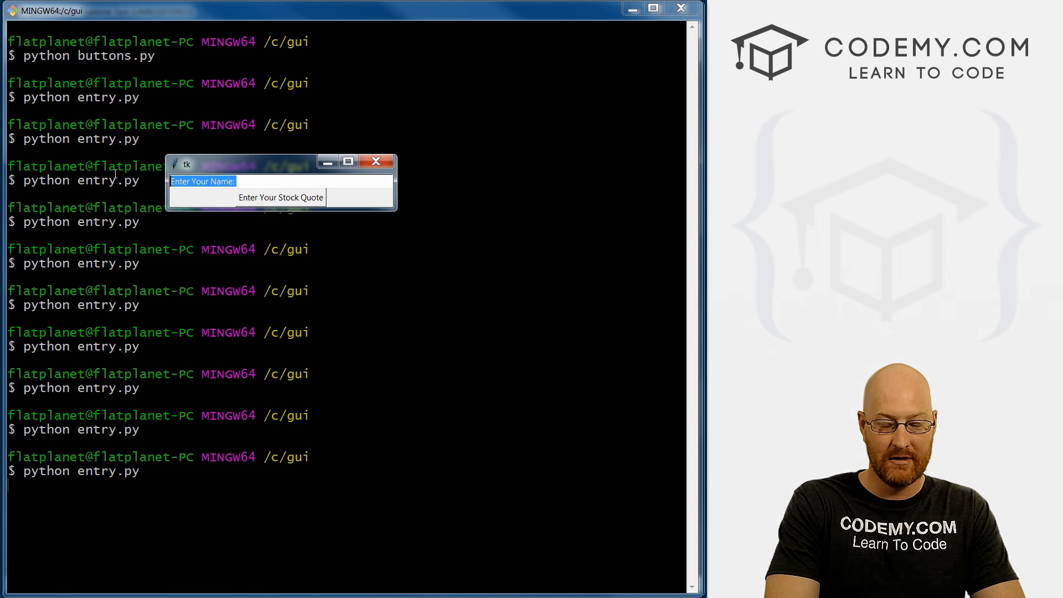
Enter FB in the running app and show the Hello FB label with the Stock Quote button
{"action": "type", "text": "FB"}
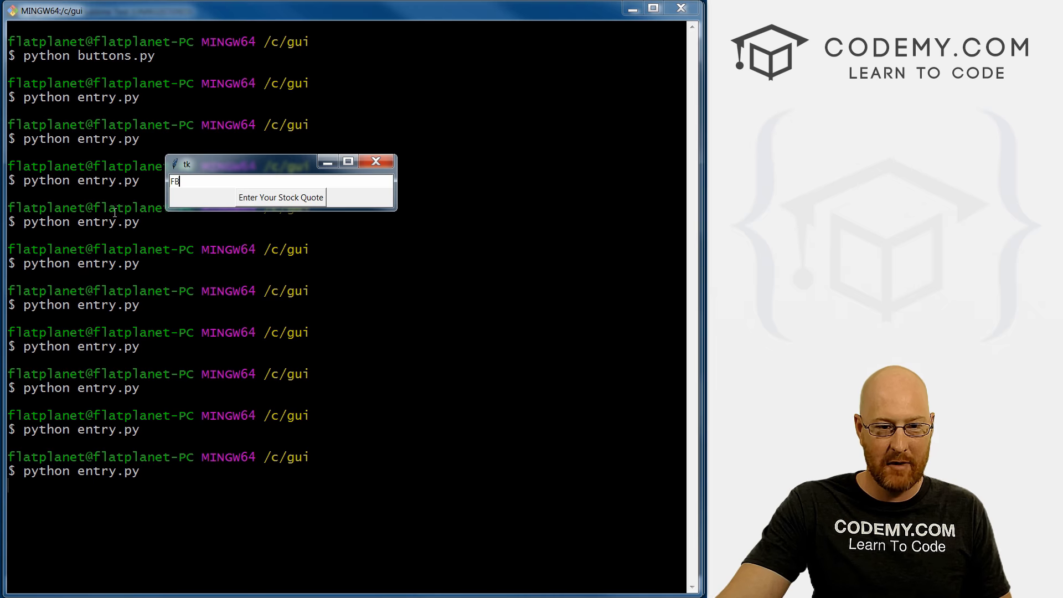
{"action": "left_click", "coordinate": [281, 197]}
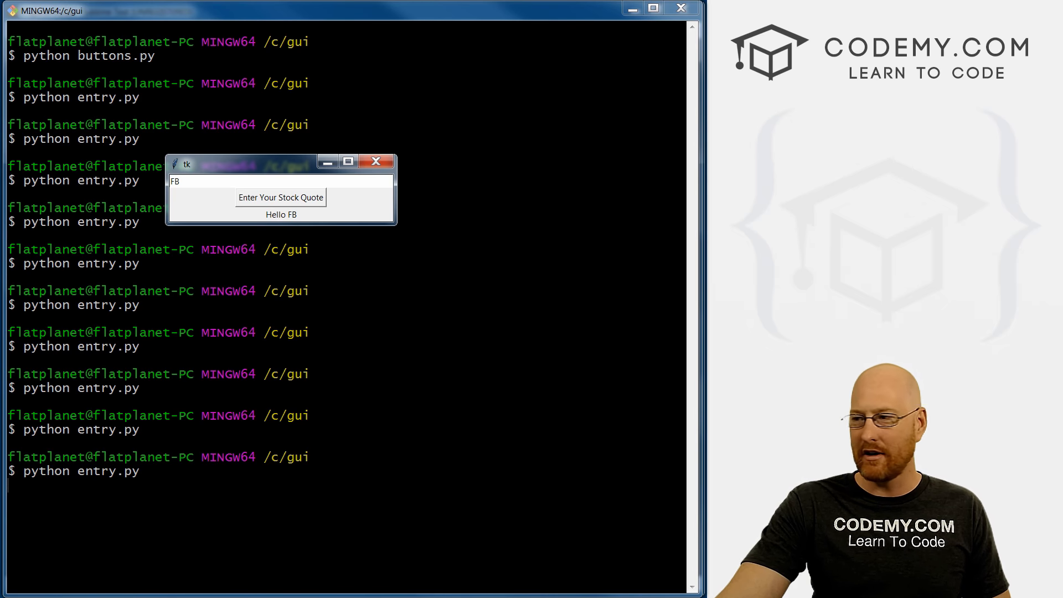